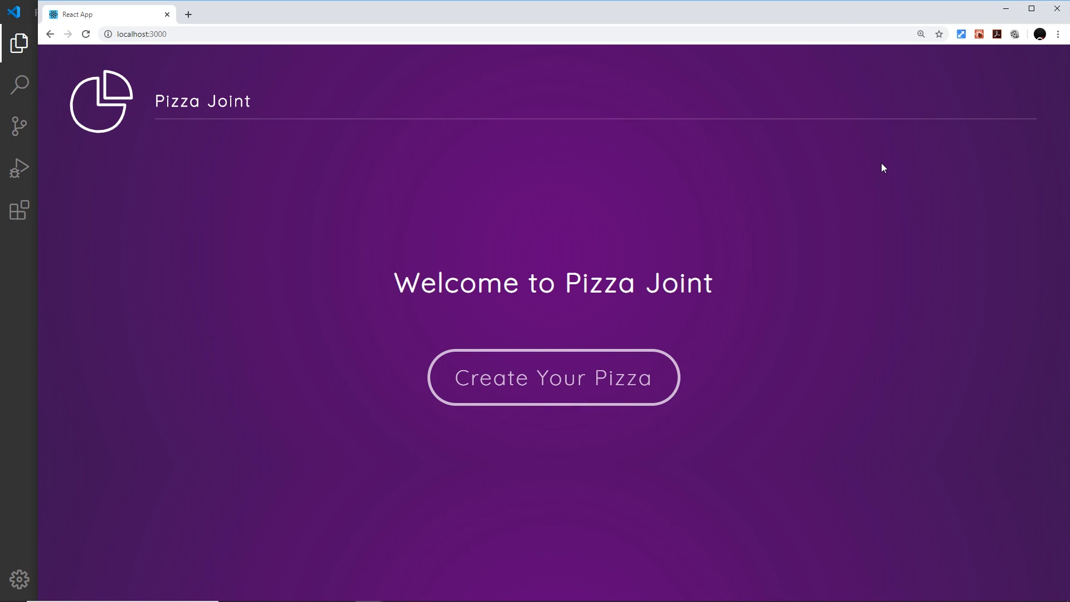
mouse_move(894, 163)
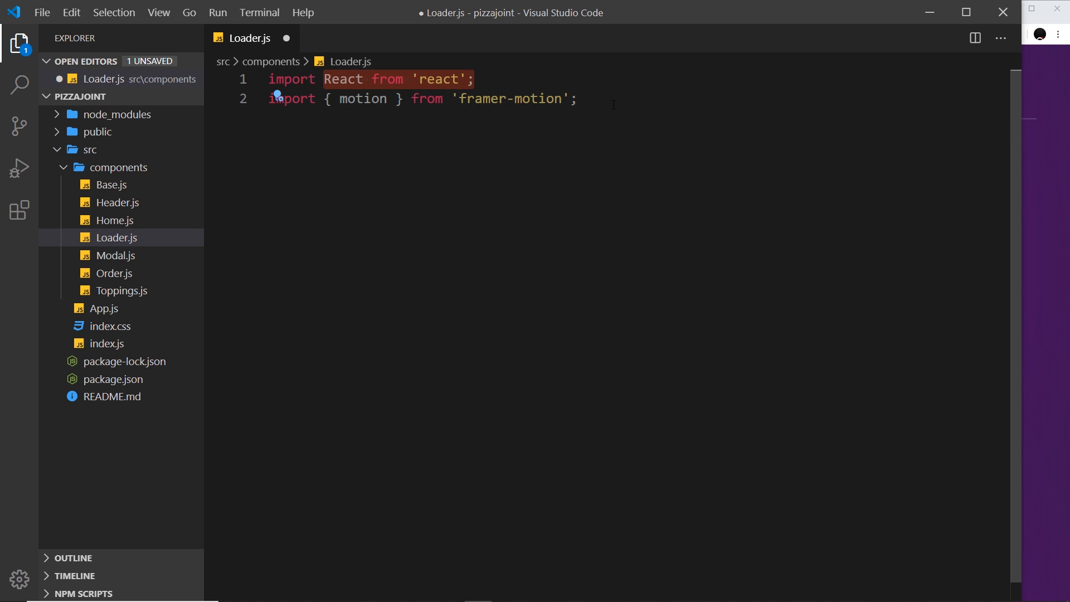
Below the imports, write an arrow-function Loader returning a fragment with a motion.div of className 'loader'
click(577, 98)
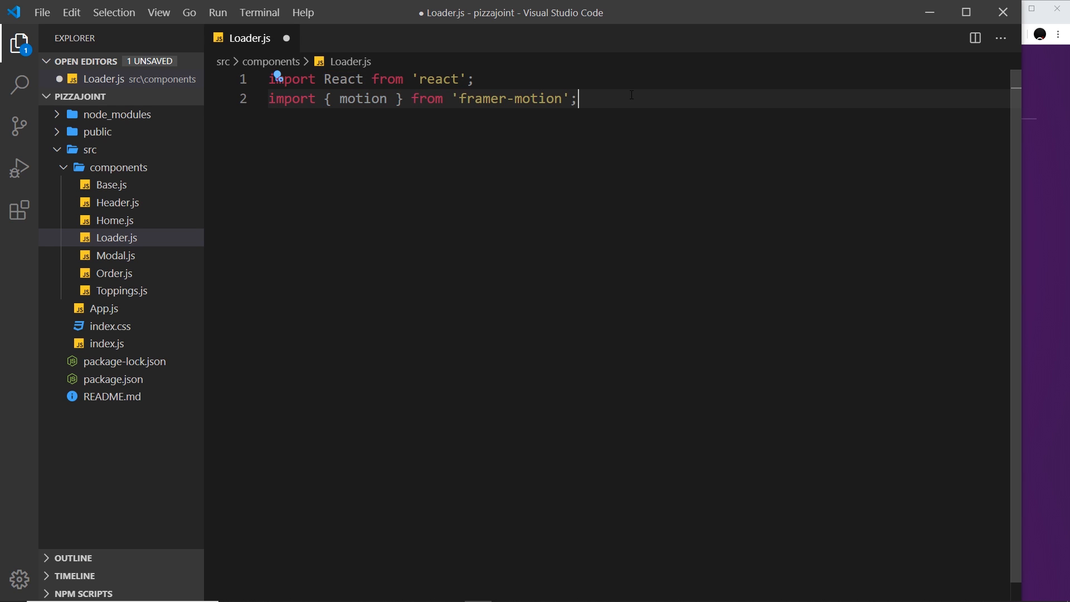
key(Enter)
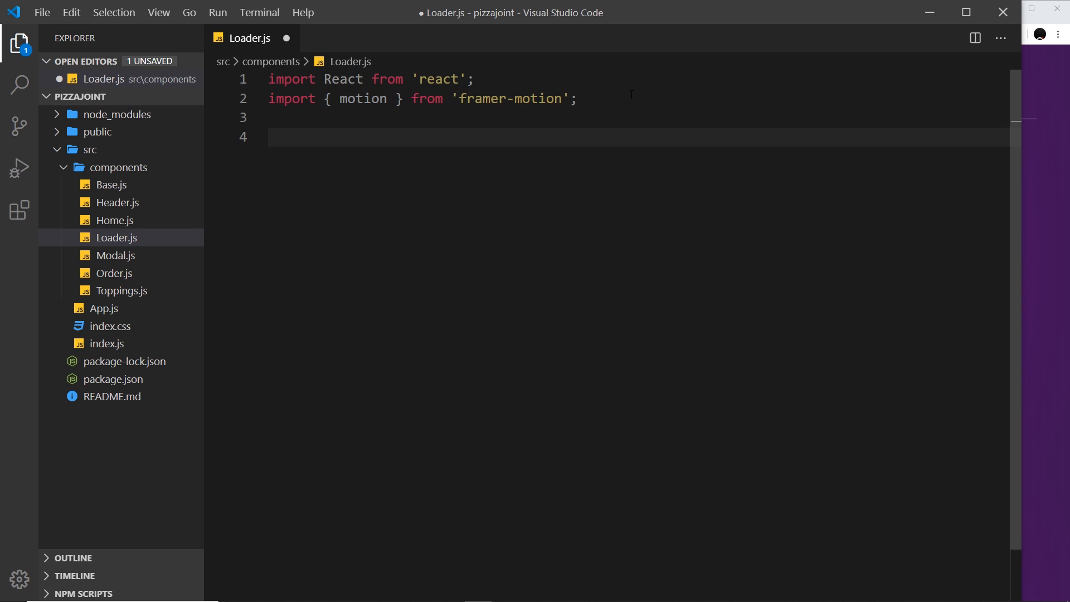
text(const Load)
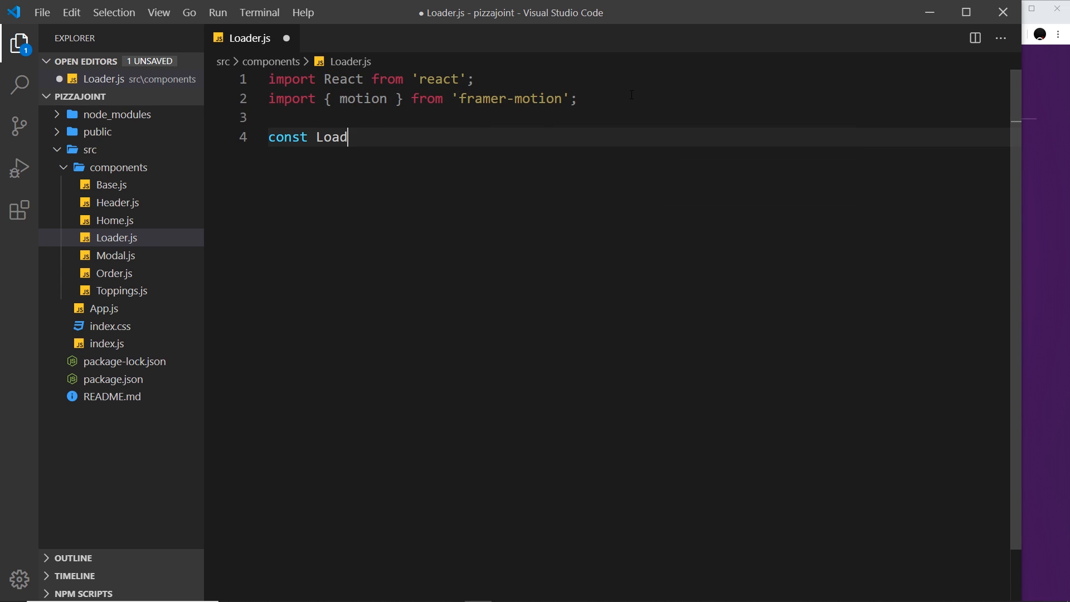
text(er = () => {)
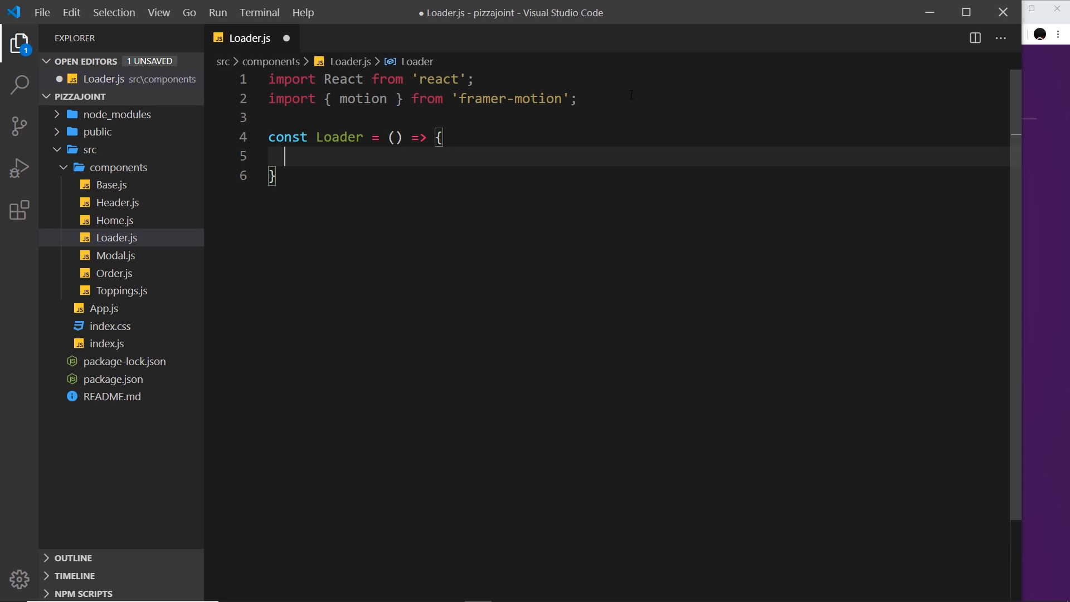
text(return ()
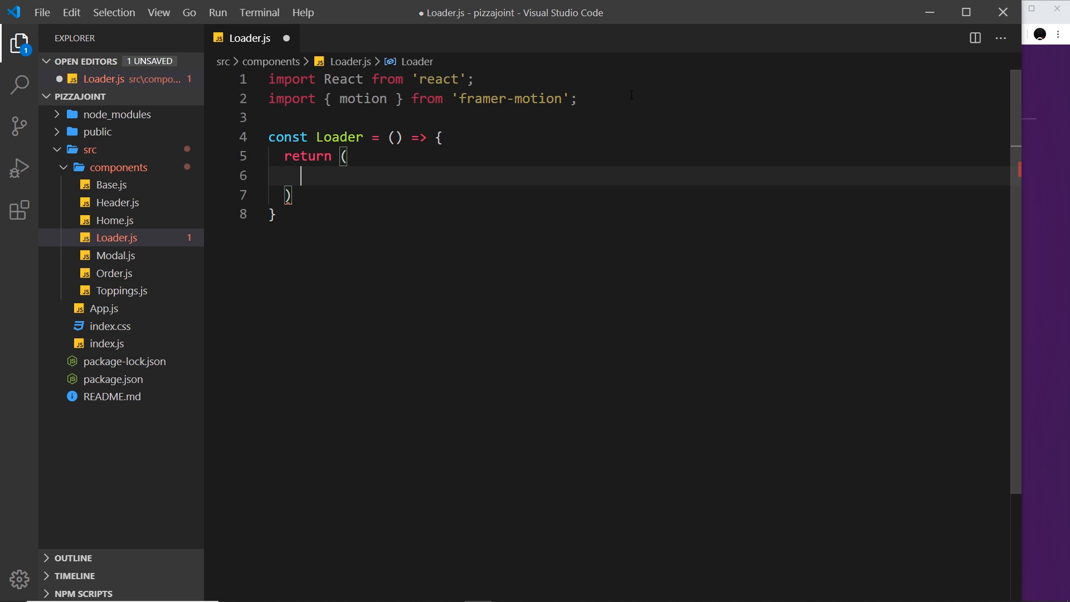
text(<>)
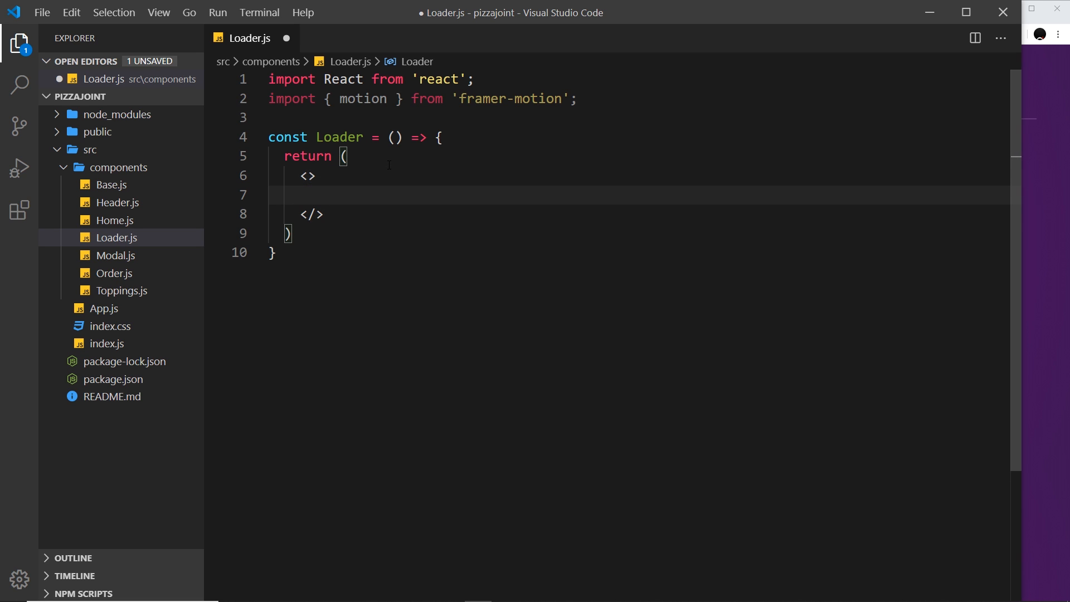
text(<motion.div>)
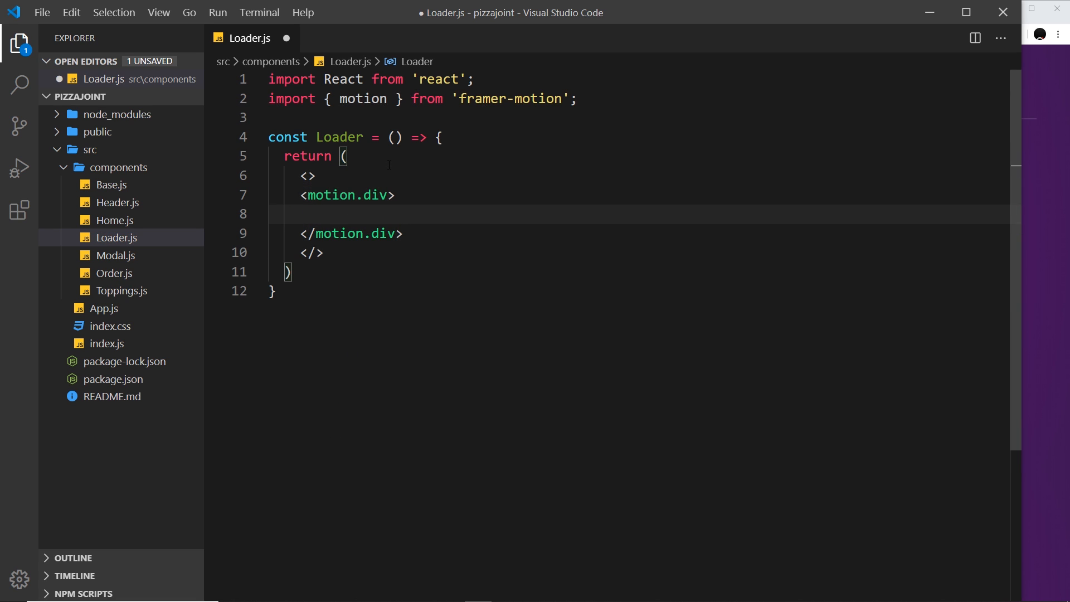
click(387, 195)
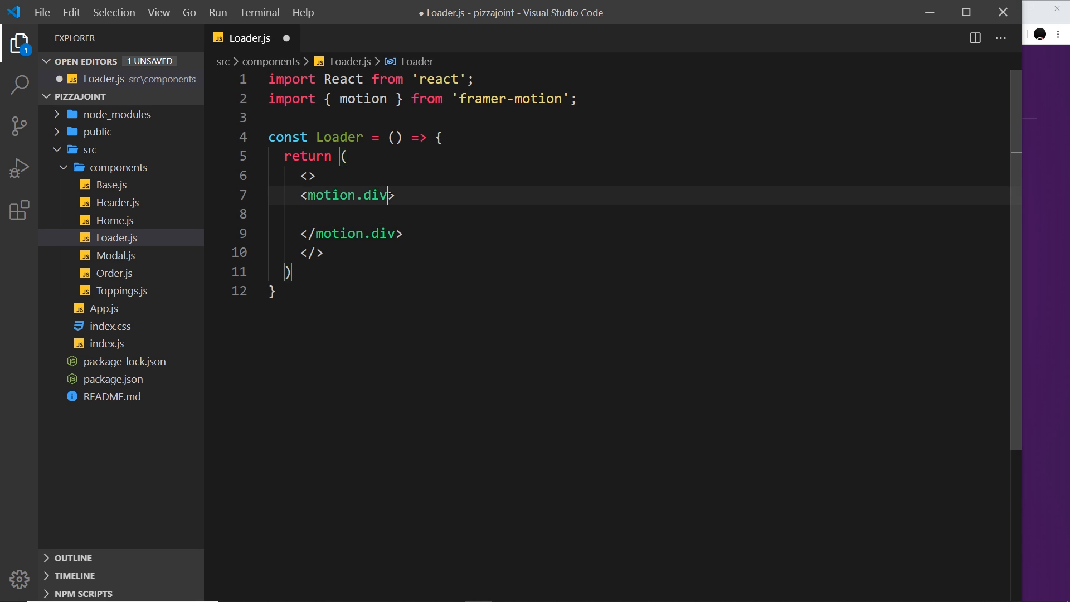
text(className="loader)
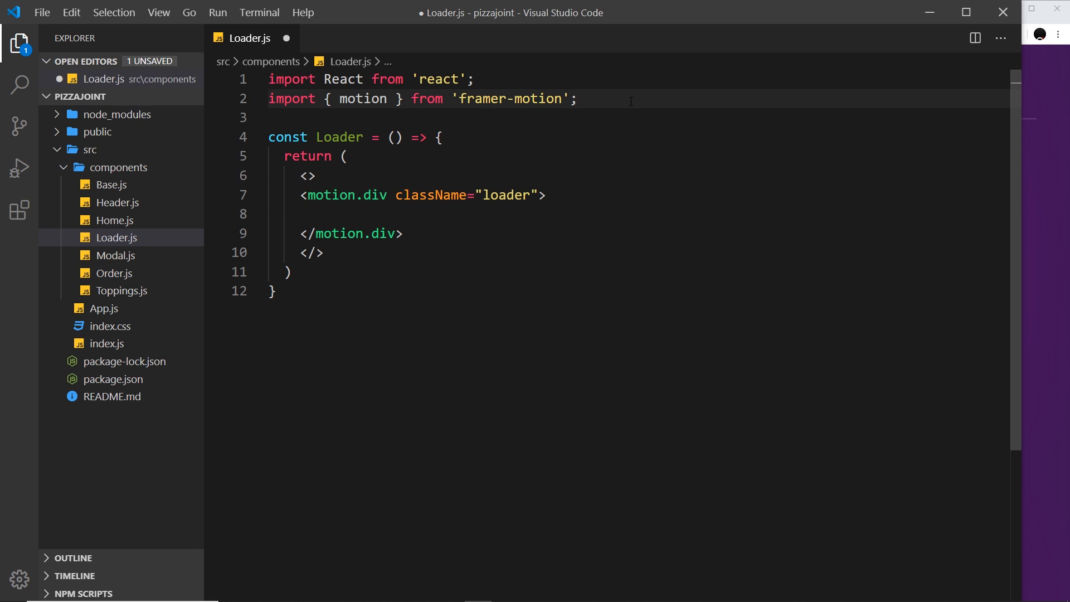
Add const loaderVariants = { animationOne: {} } above Loader, fixing the 'Varinats' misspelling
key(Enter)
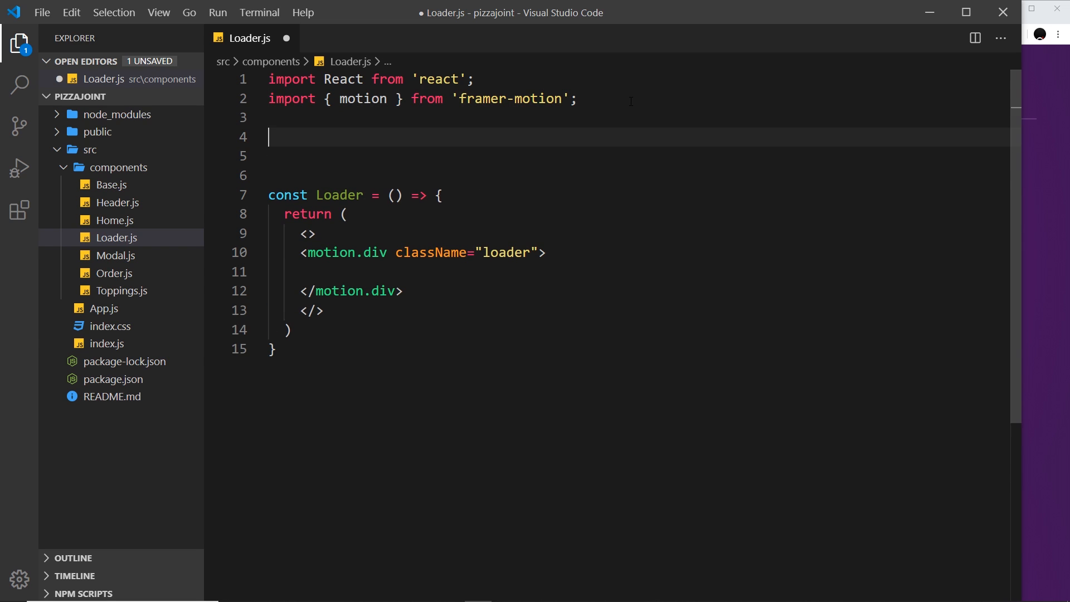
text(const loader)
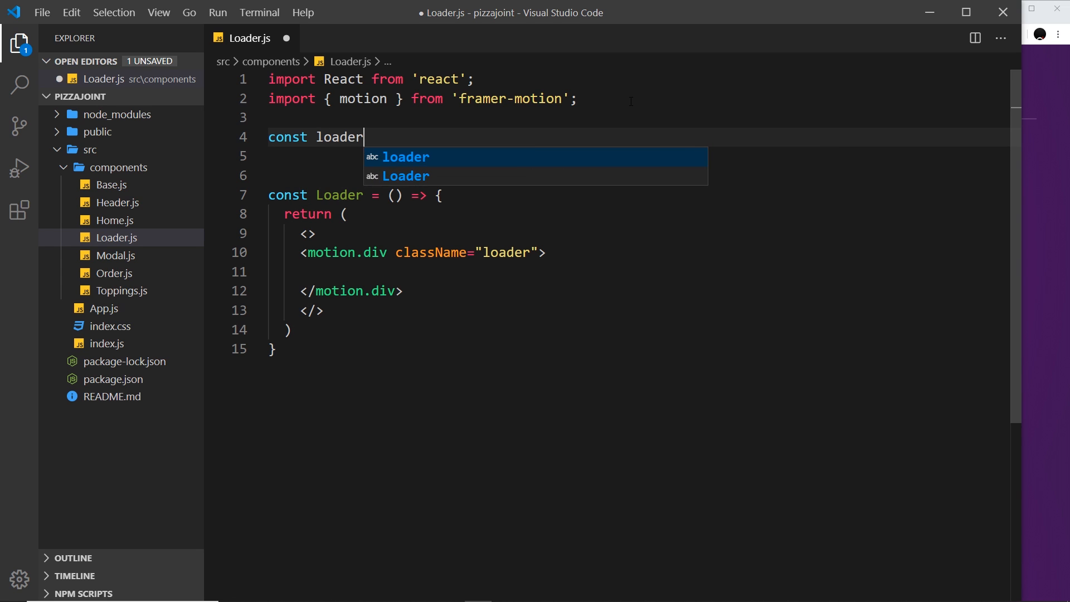
text(Varinats = {)
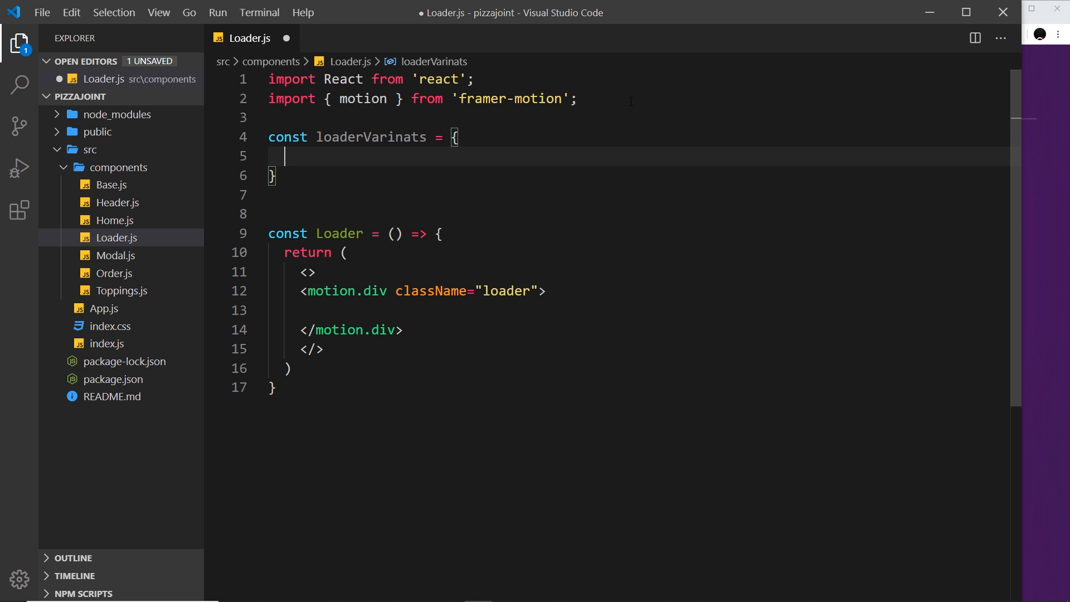
text(animate)
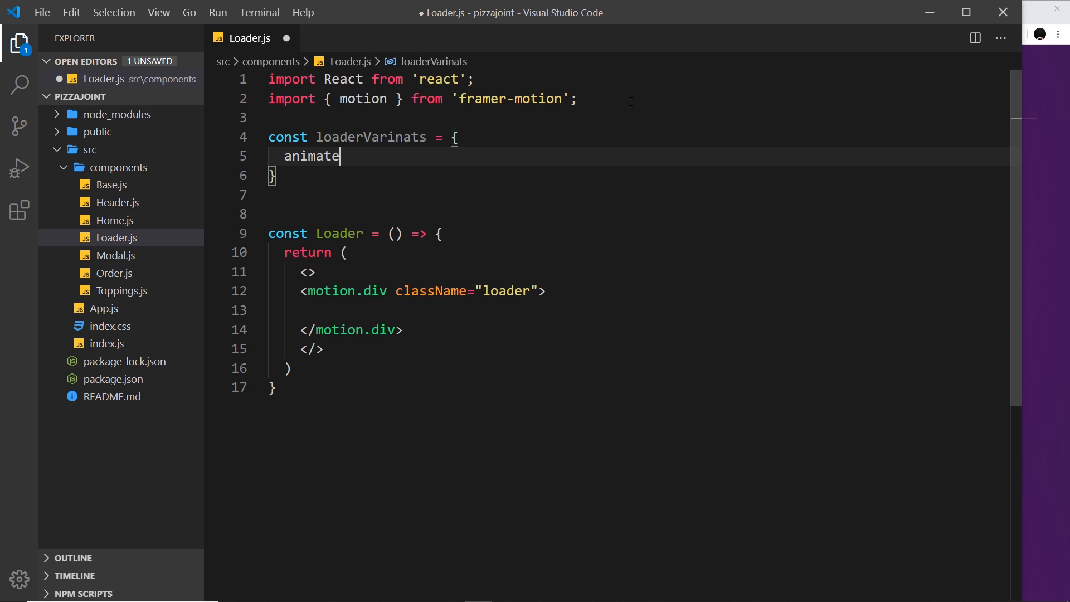
text(One)
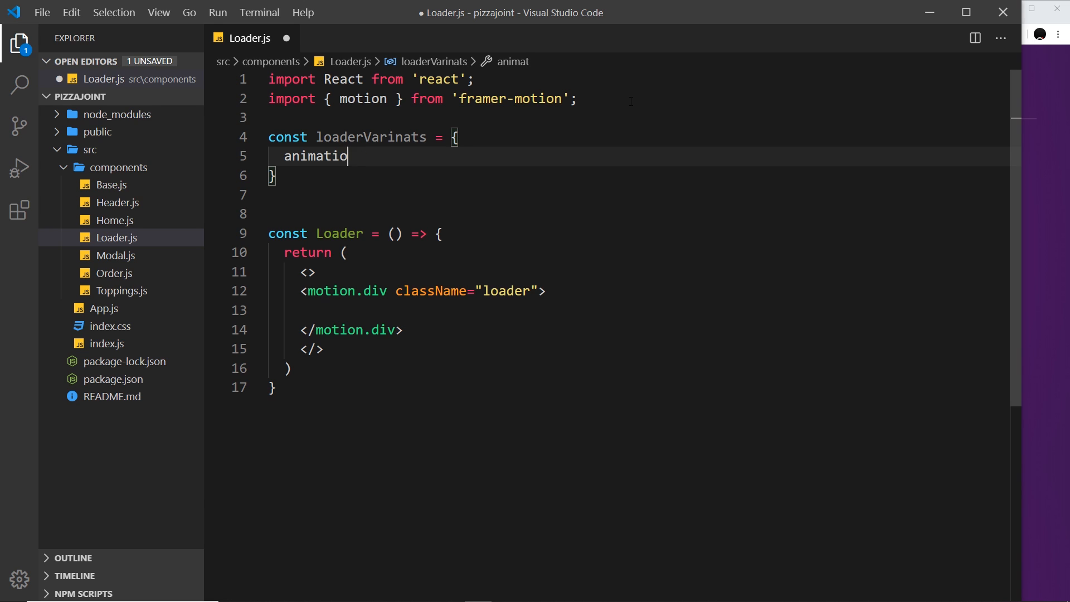
text(nOne: {)
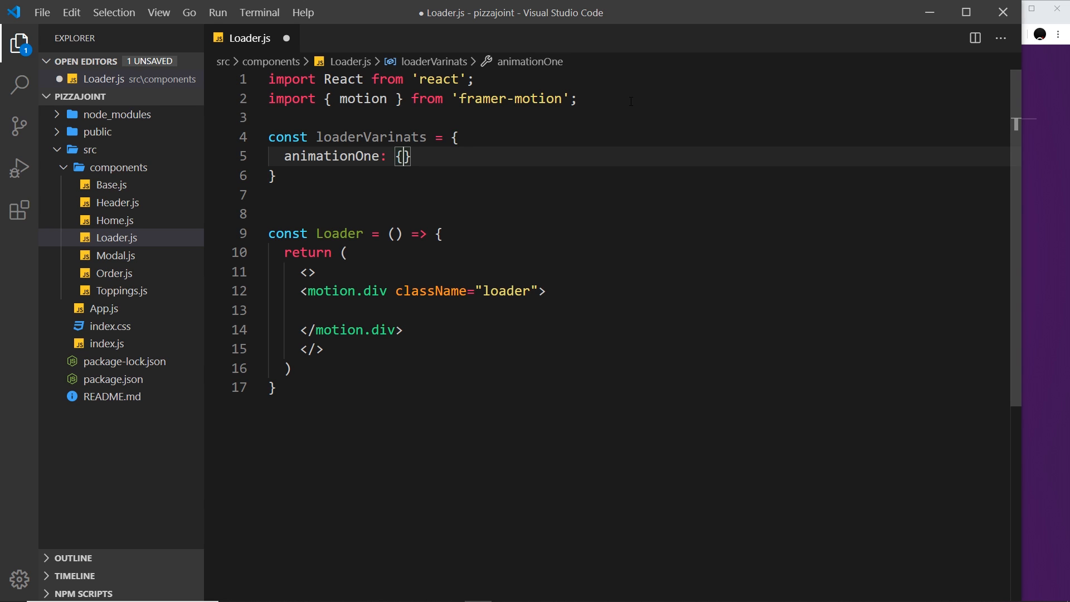
key(Enter)
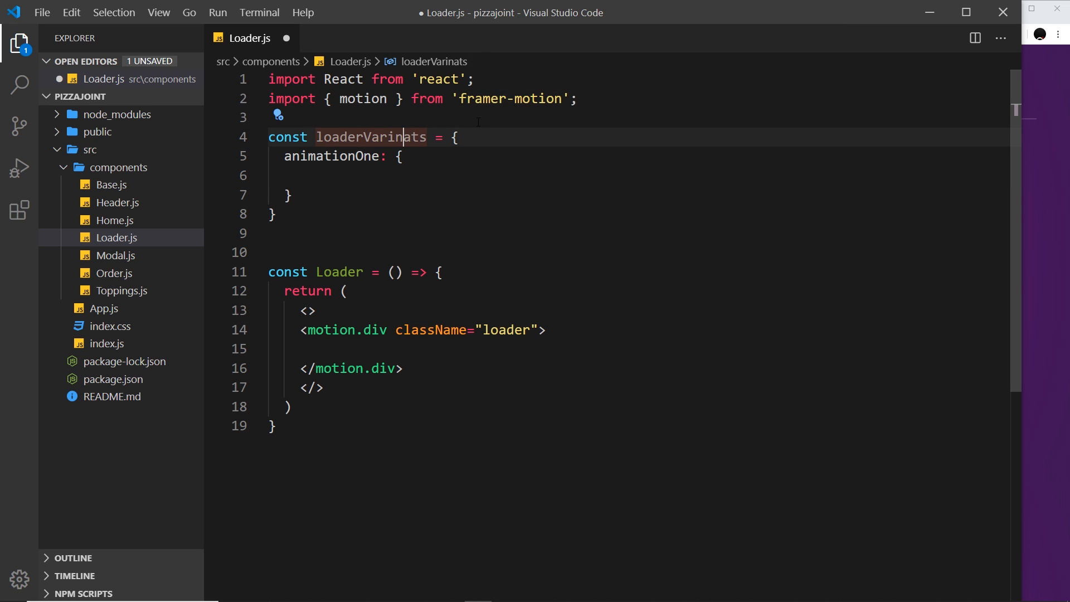
text(loaderVariants)
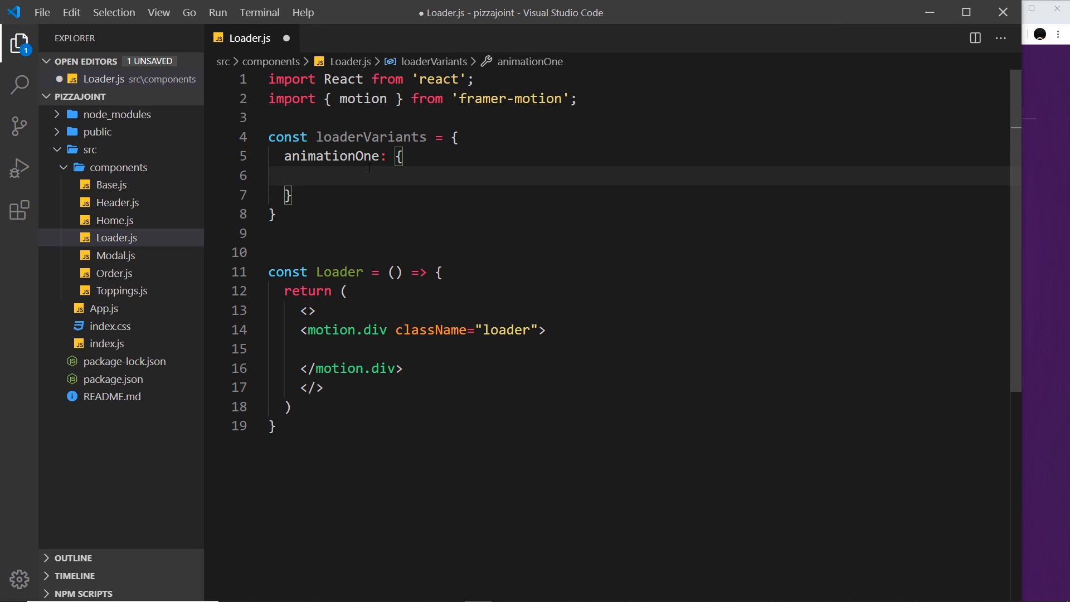
click(457, 349)
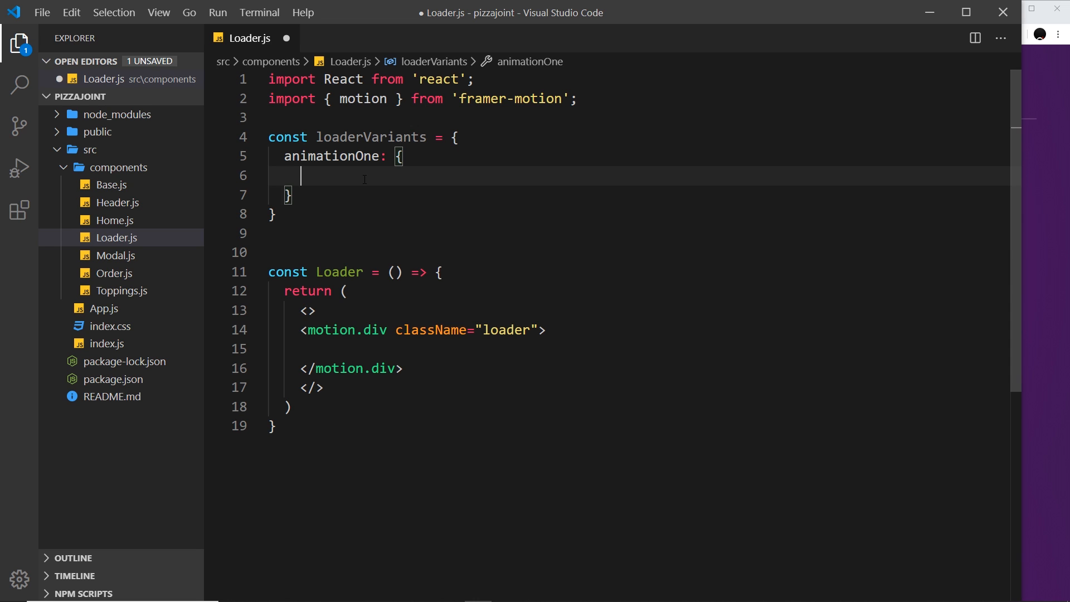
mouse_move(459, 311)
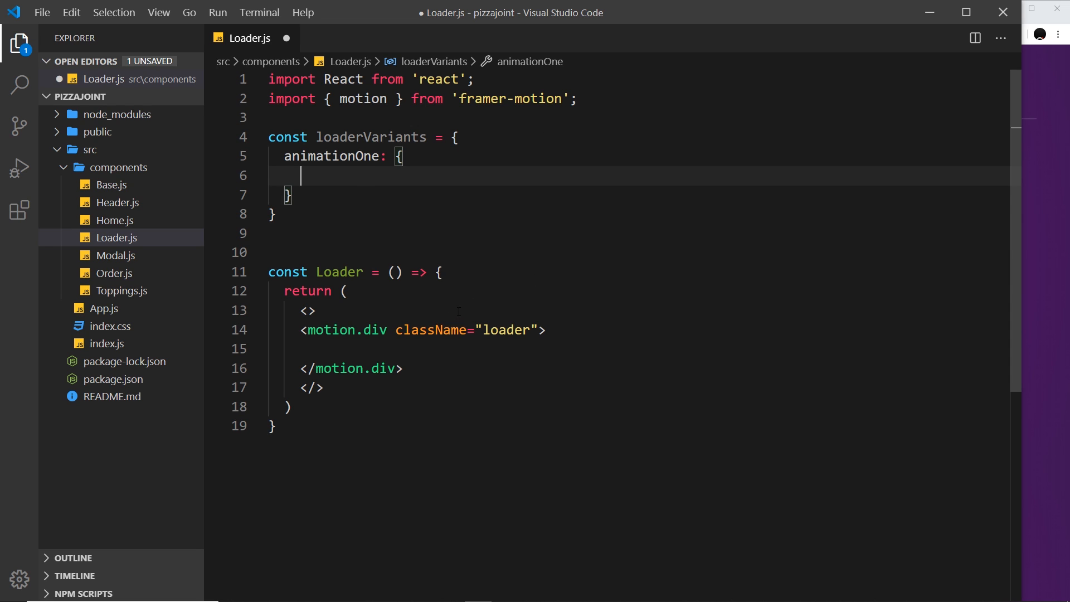
mouse_move(512, 259)
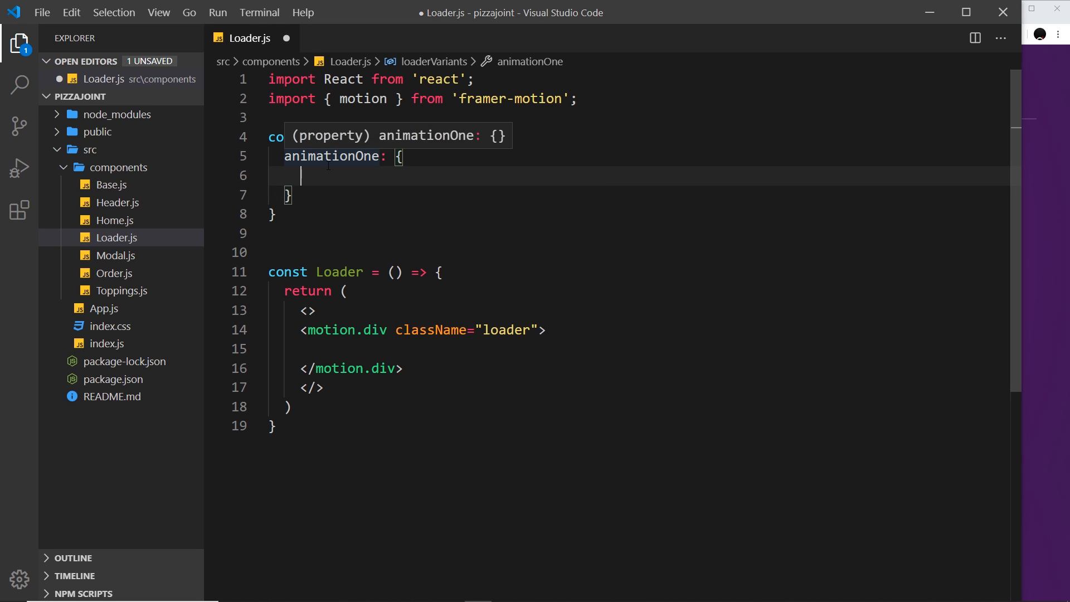
Give animationOne x keyframes [-20, 20], y keyframes [0, -30], and an empty transition object
text(x:)
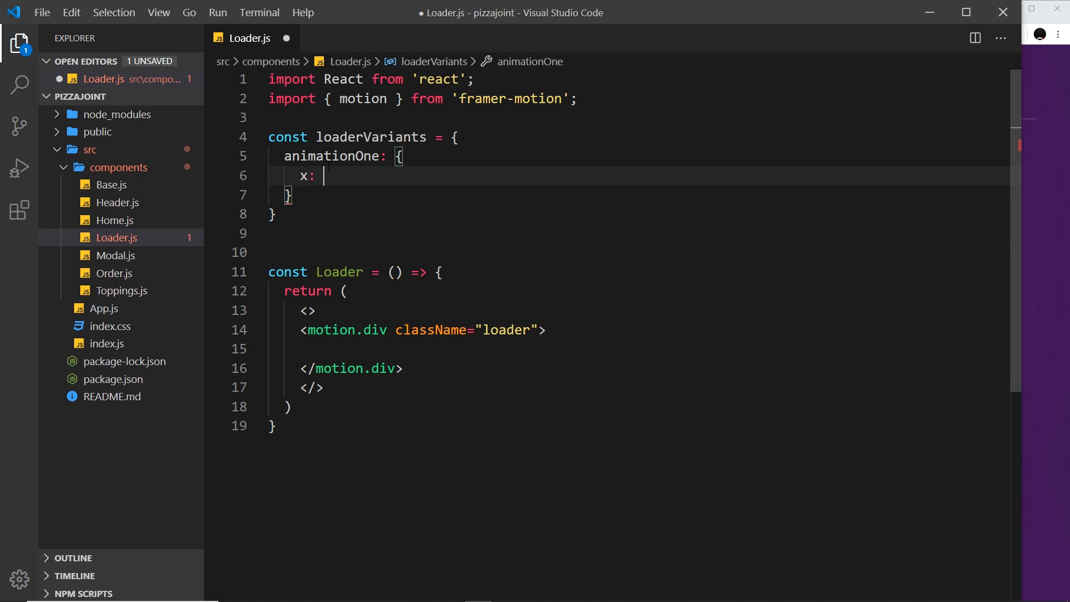
text([])
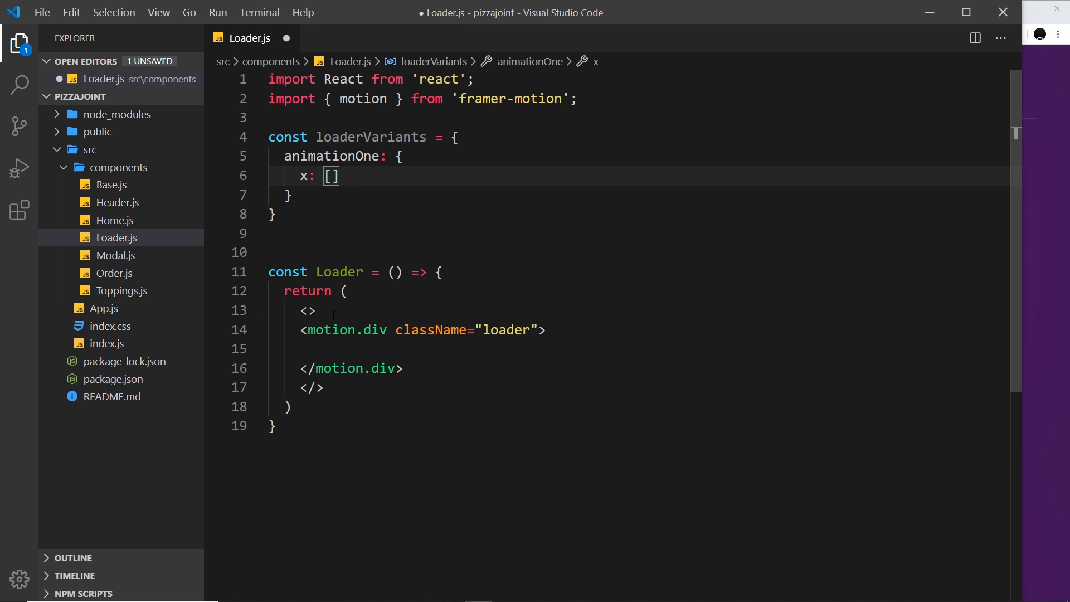
text(-20)
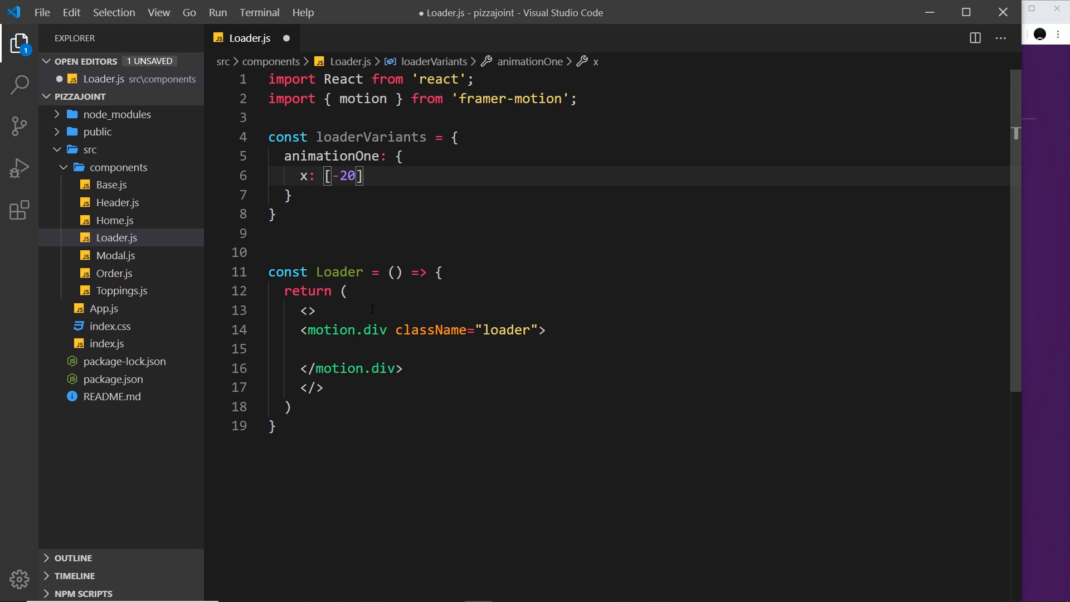
text(, 20)
text(y)
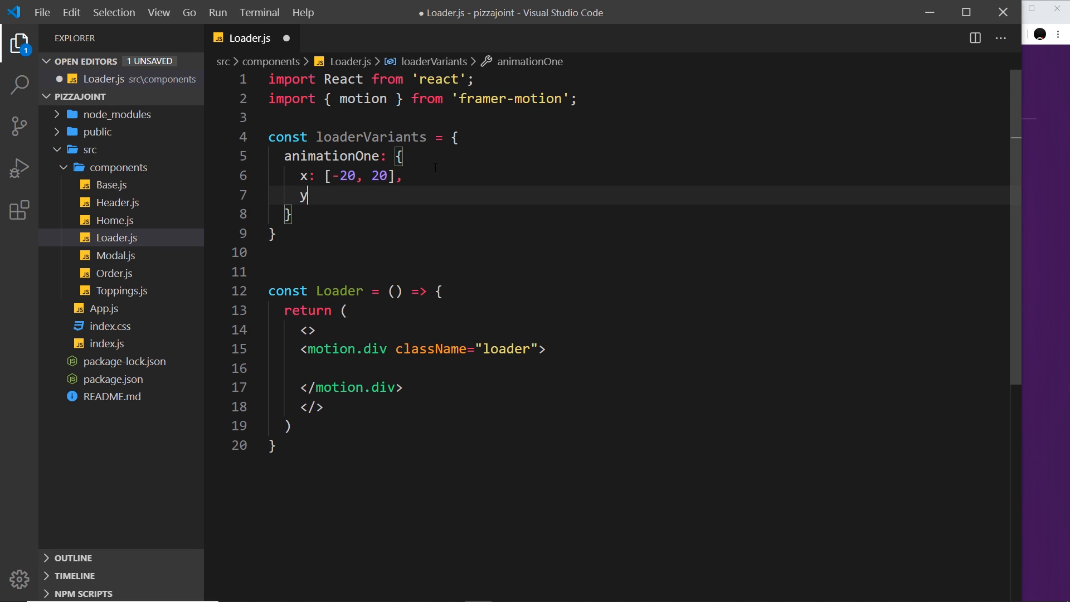
text(: [])
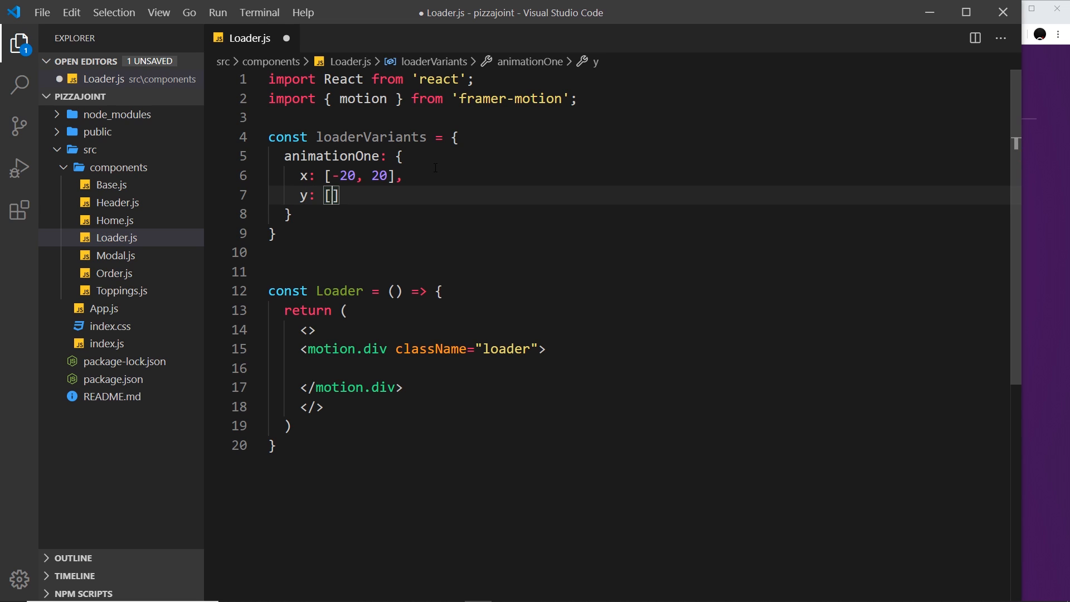
text(0,)
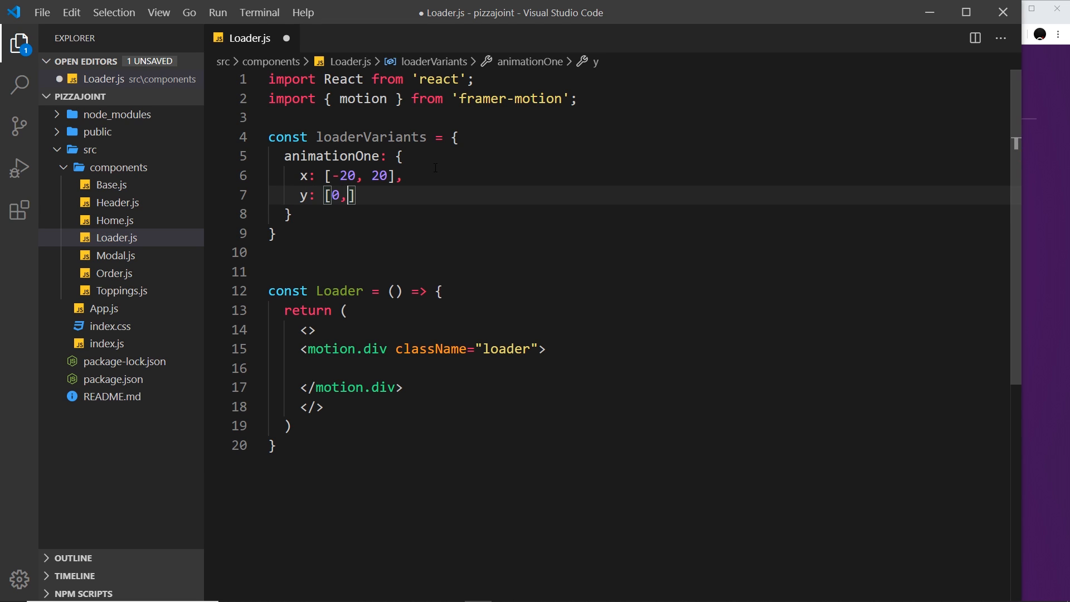
text(-30)
text(t)
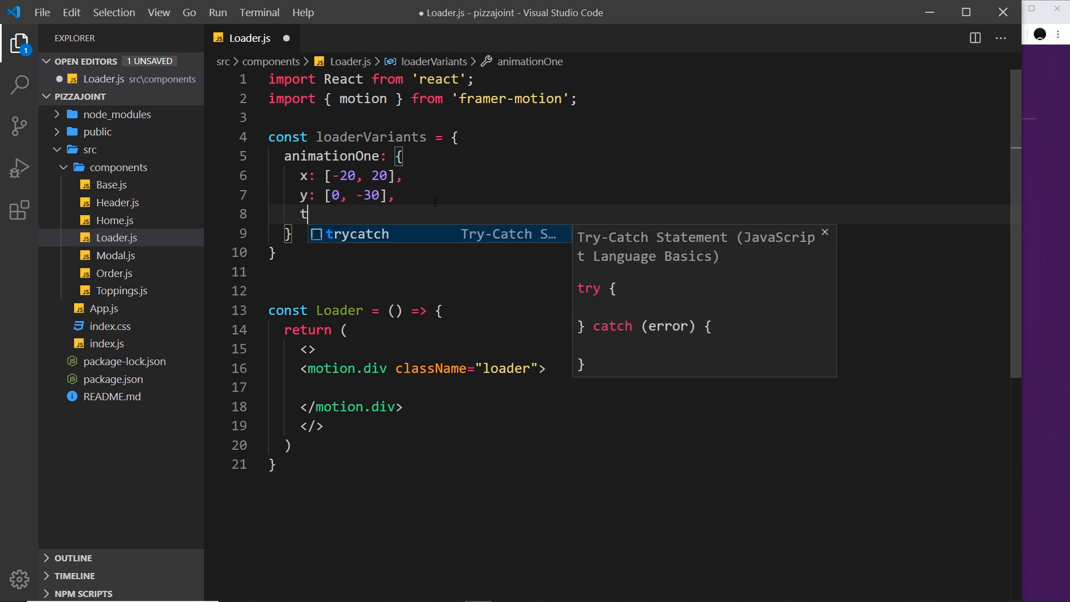
text(ransition: {)
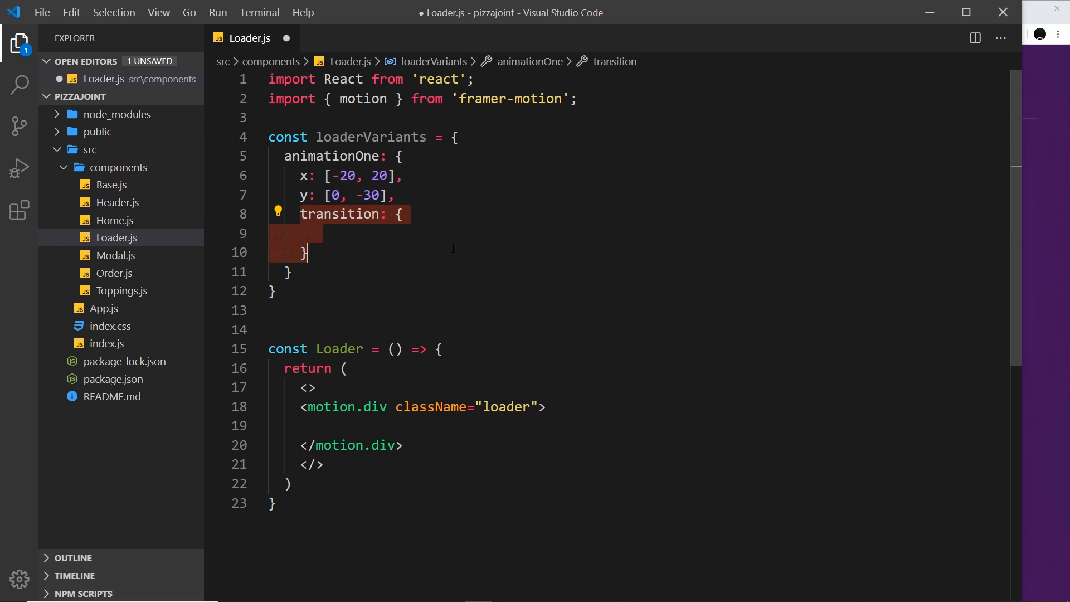
Add x: { yoyo: Infinity, duration: 0.5 } inside the animationOne transition
click(316, 234)
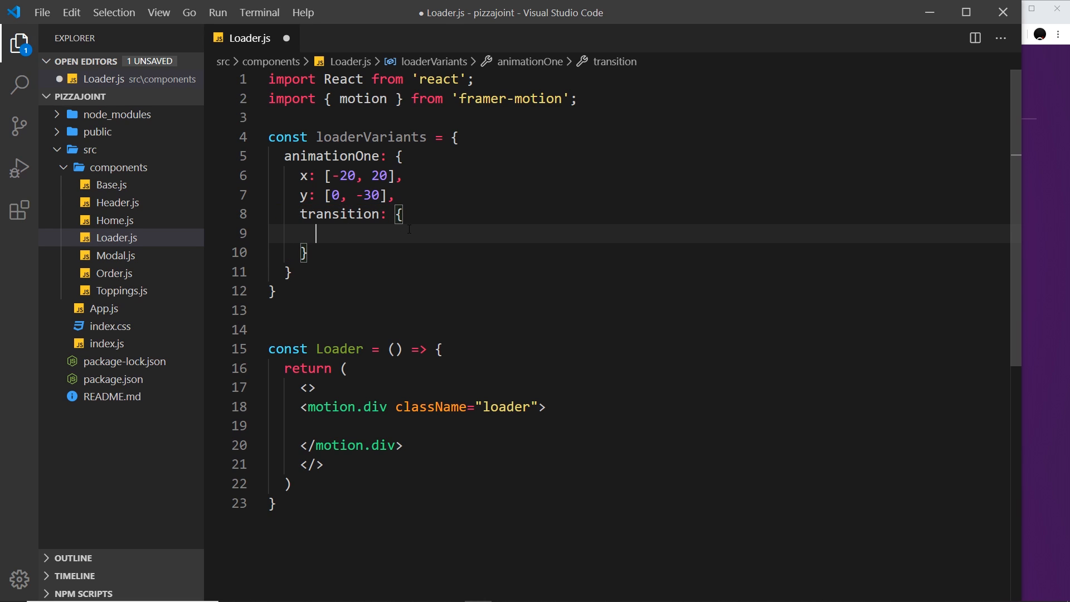
text(x:)
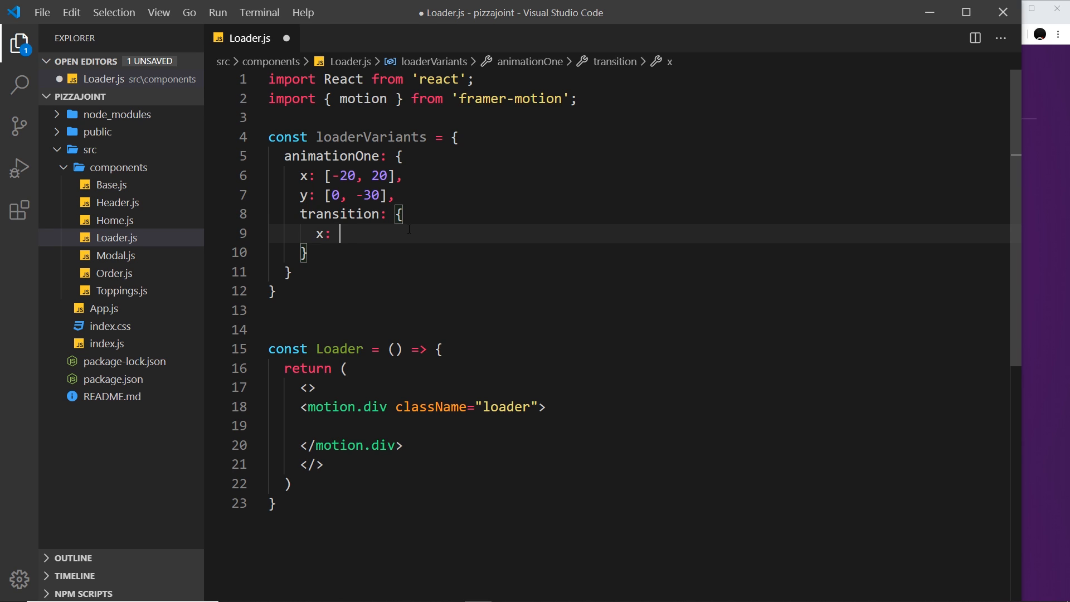
text({)
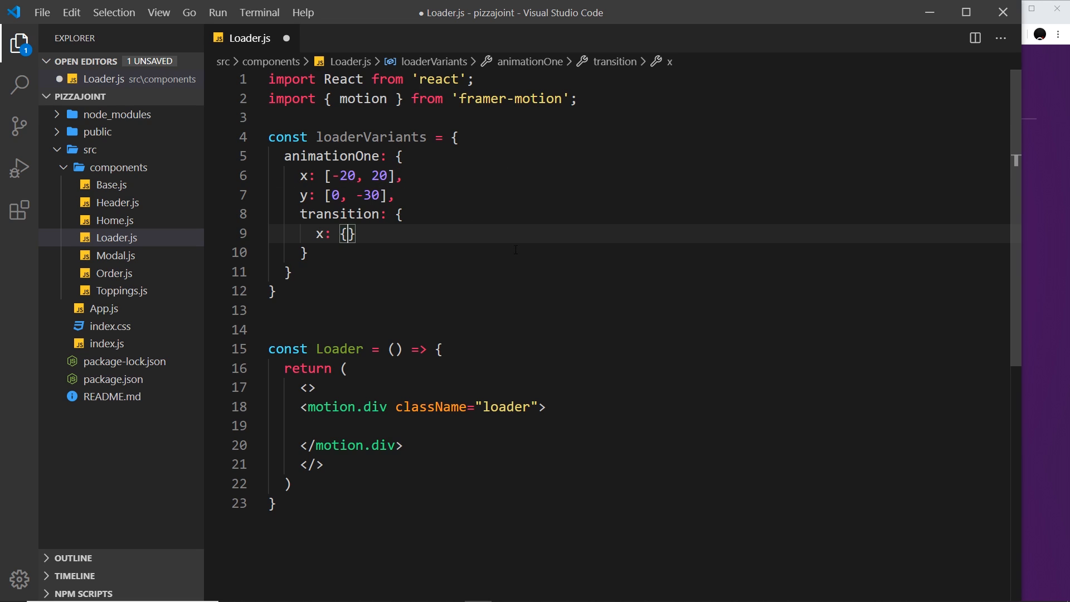
text(yoyo: Infinity)
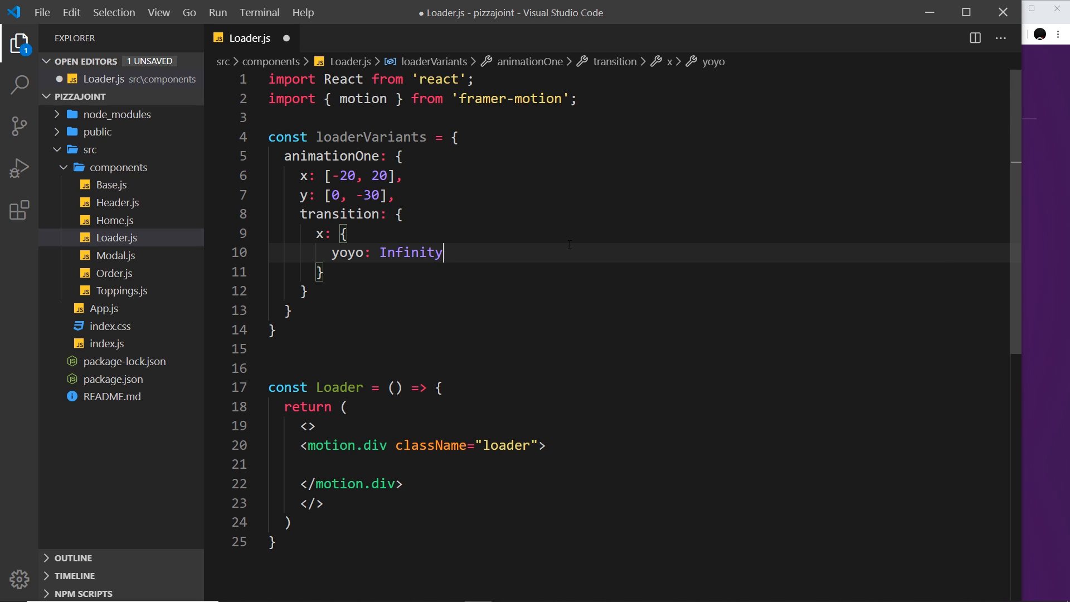
mouse_move(342, 213)
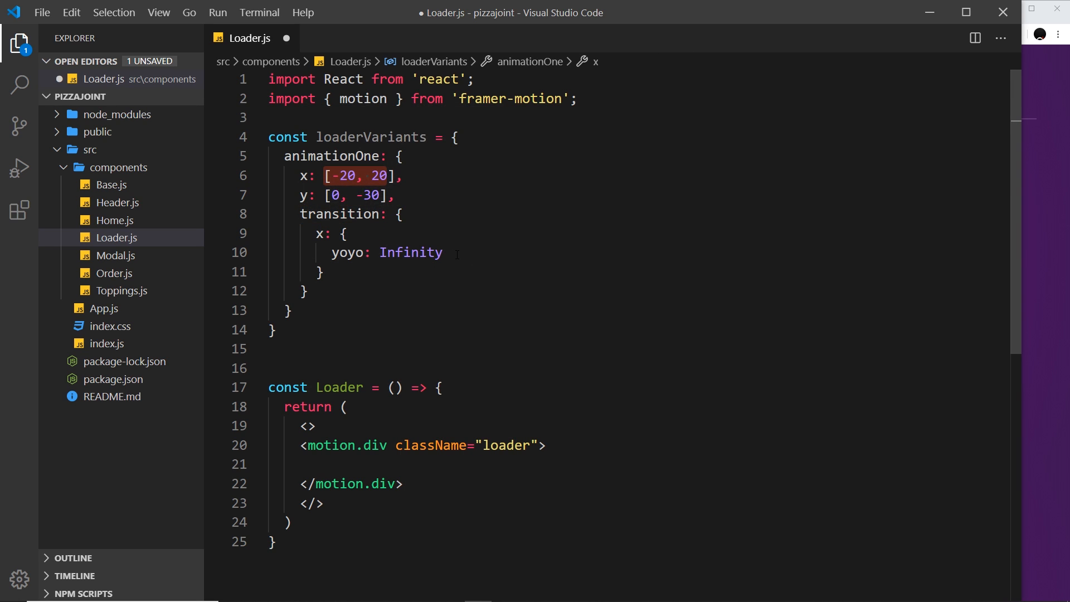
key(Enter)
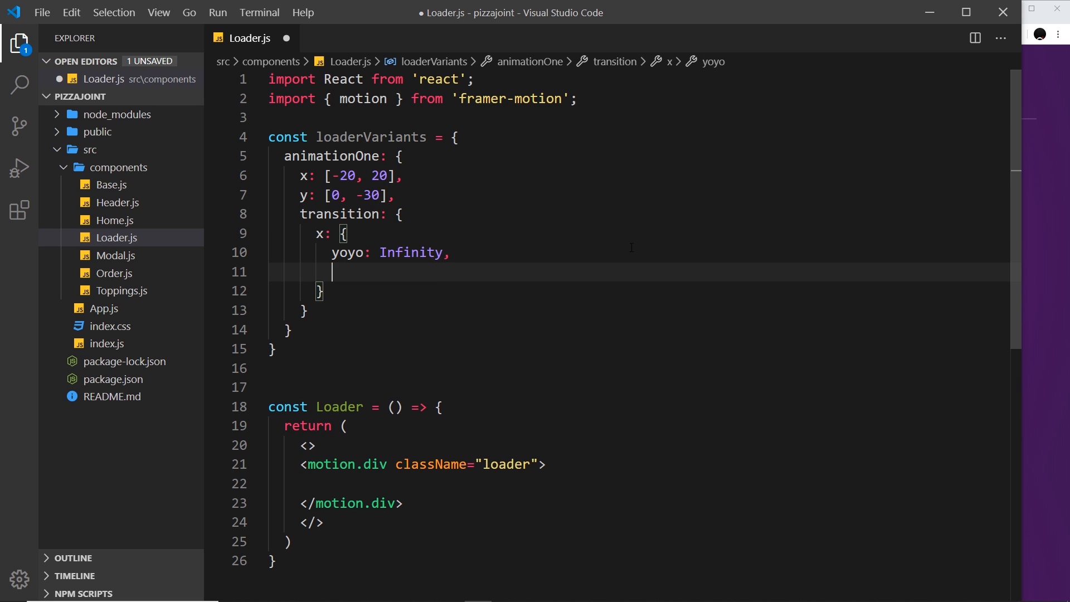
text(duration)
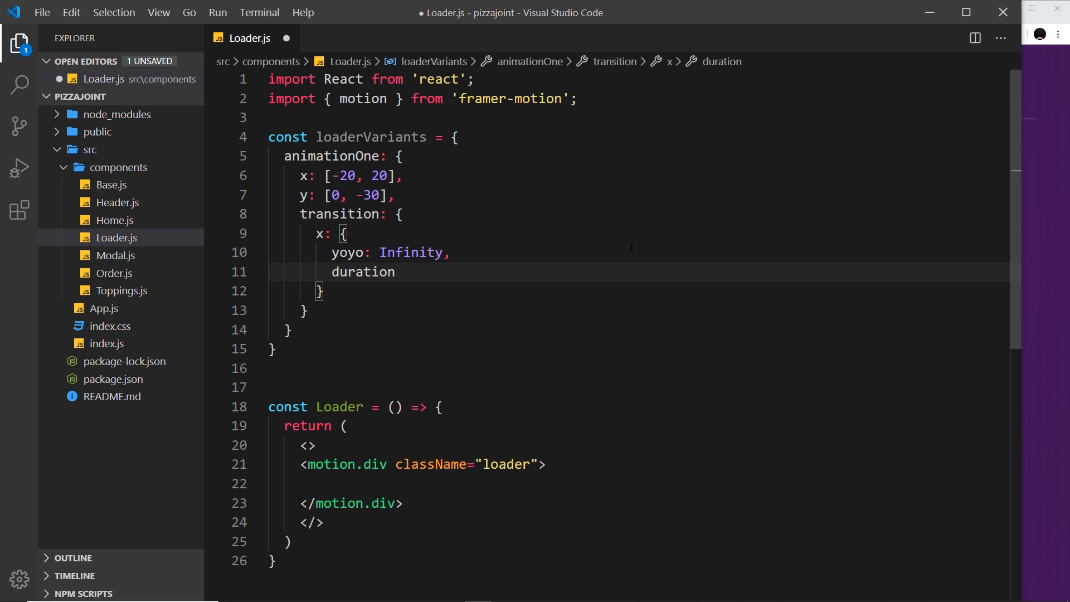
text(: 0.5)
text(v)
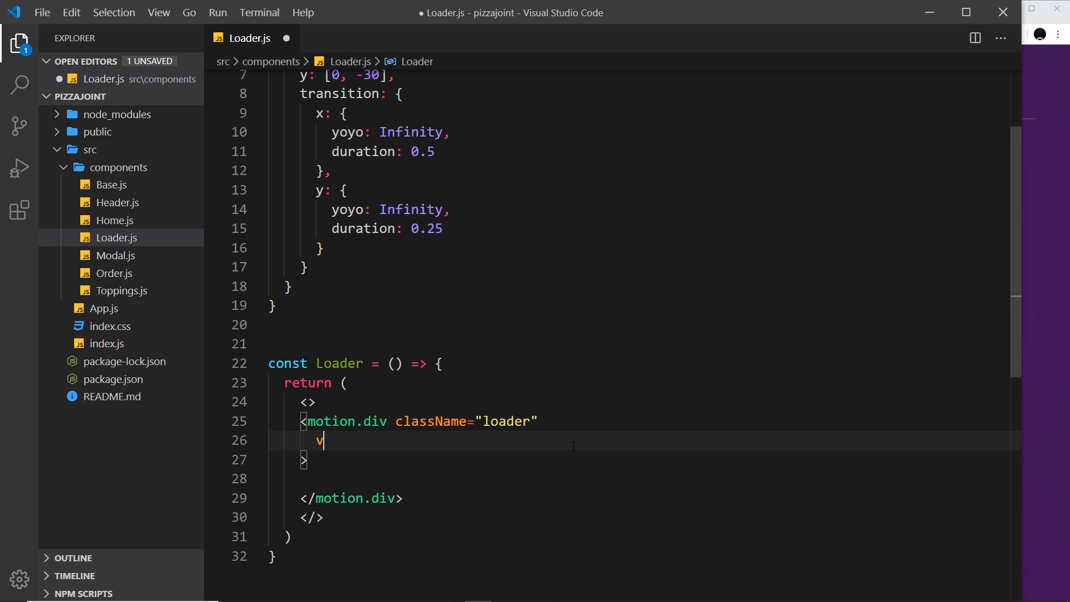
Add variants={loaderVariants} and animate="animationOne" to the loader motion.div
text(ariants=)
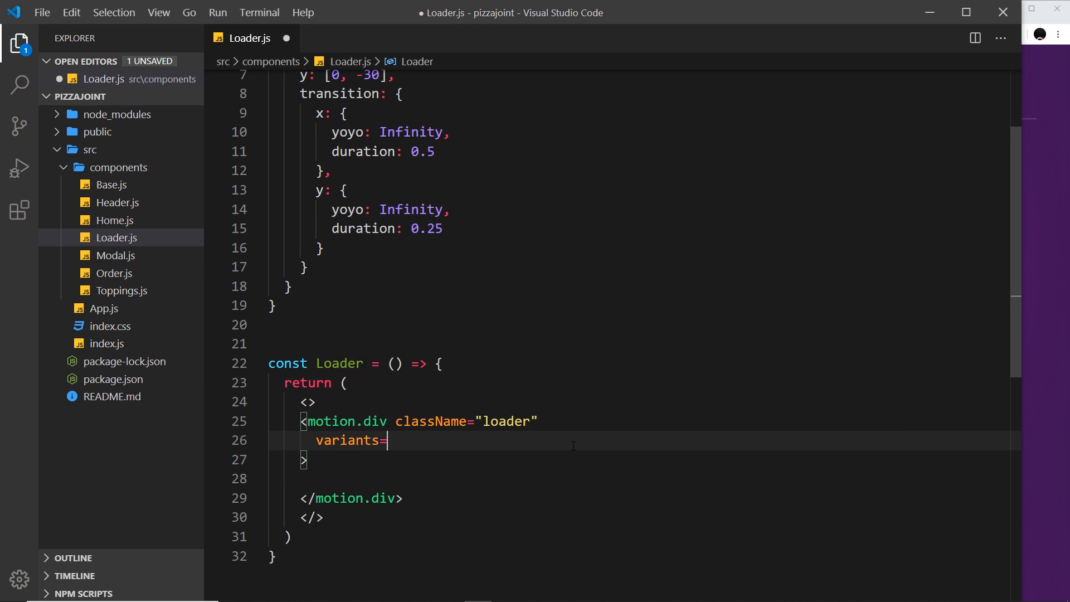
text({})
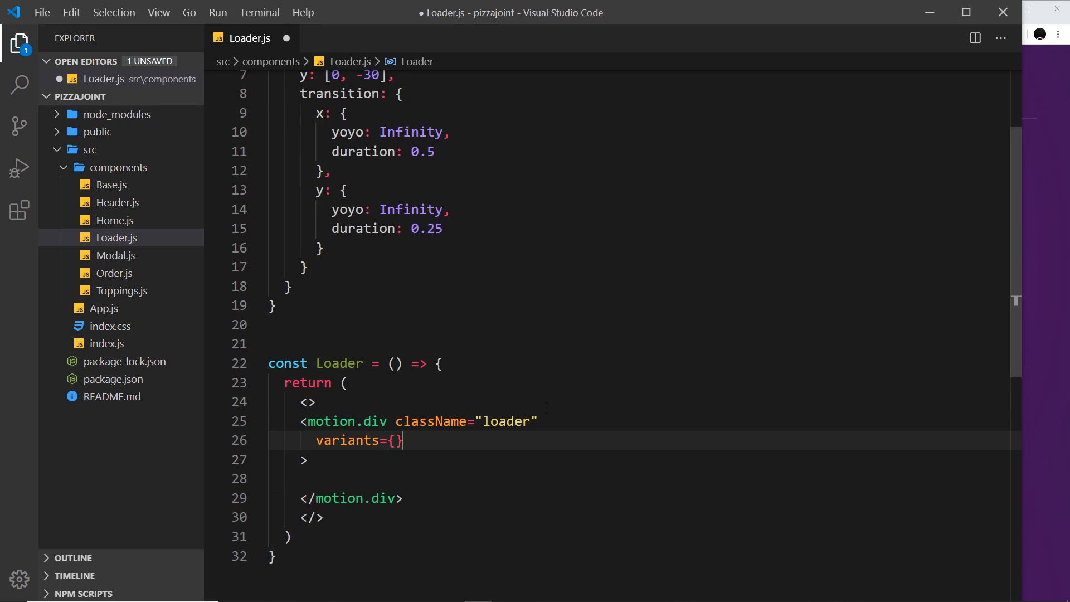
text(loaderVariants)
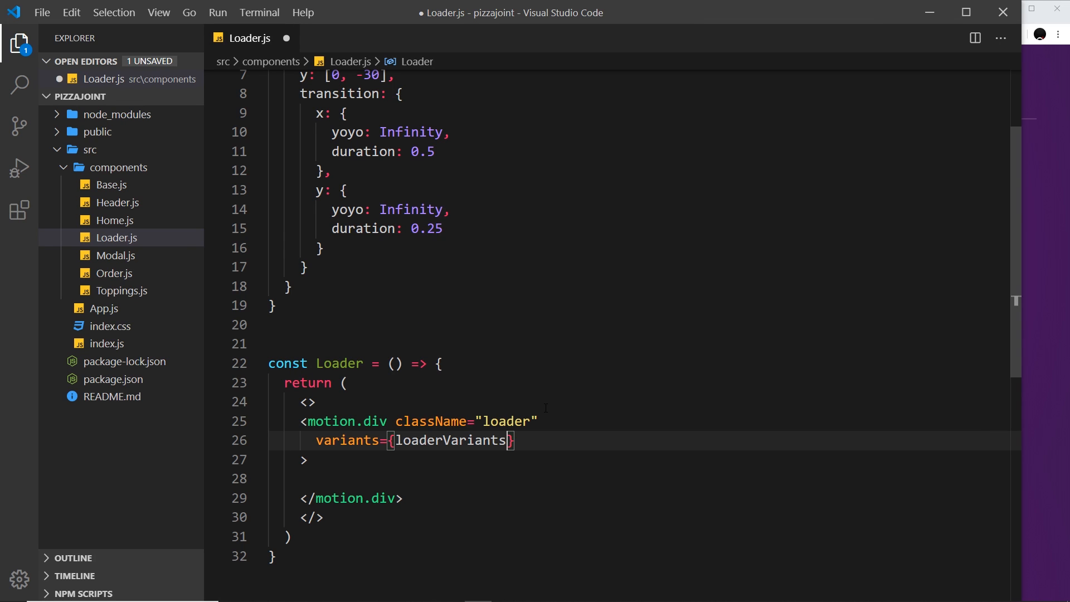
text(animate={)
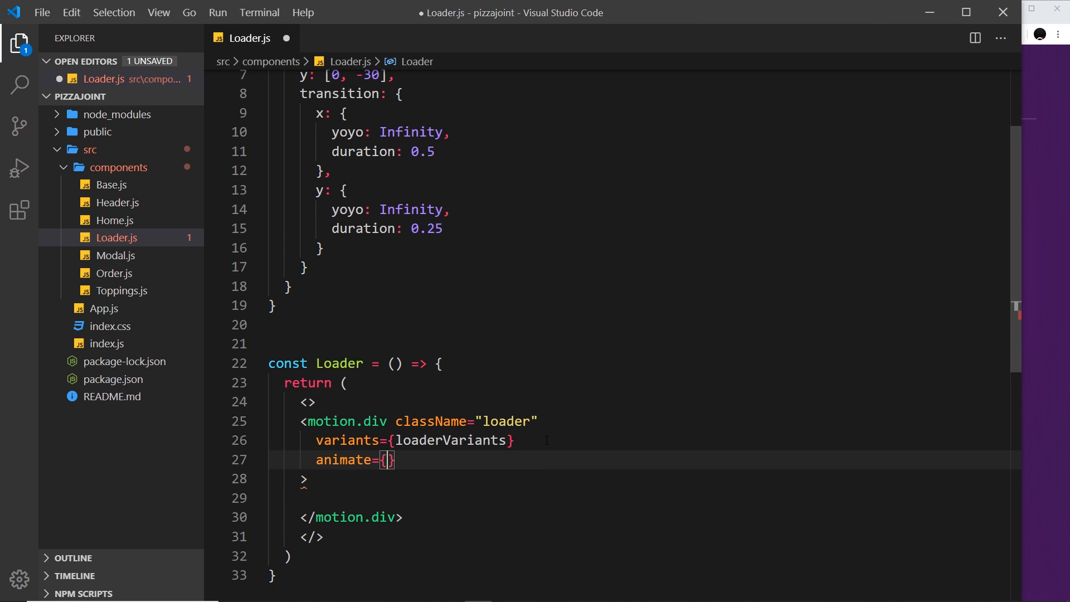
text(")
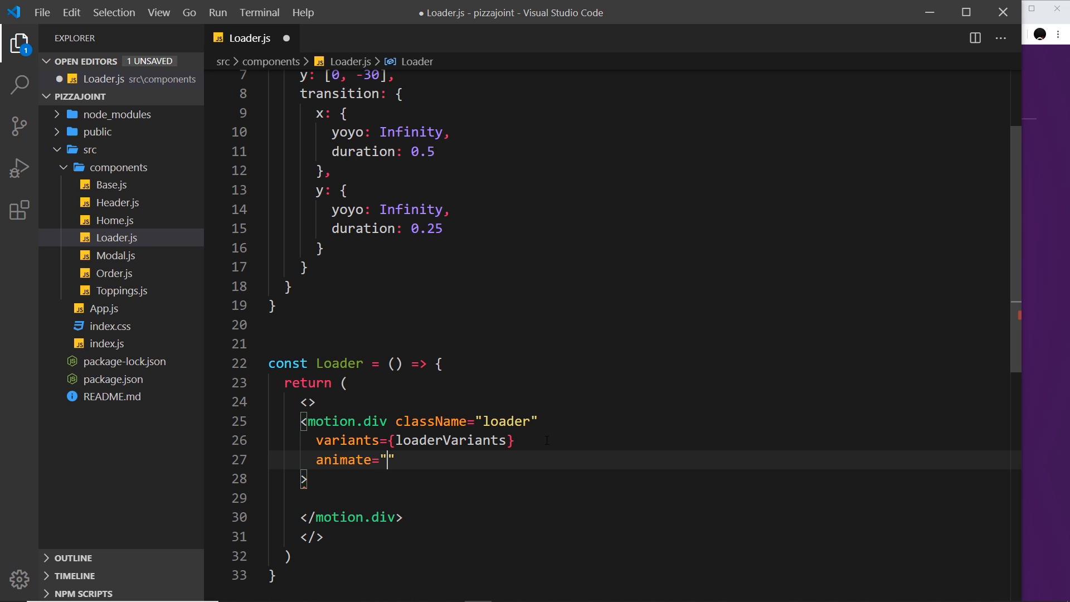
text(animationOne)
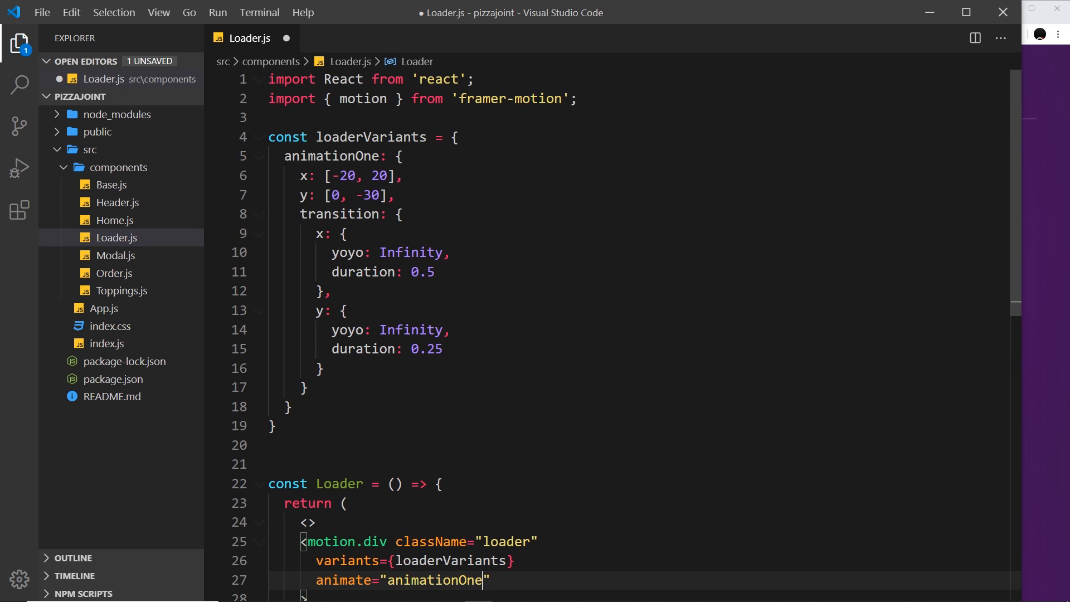
scroll(down, 3)
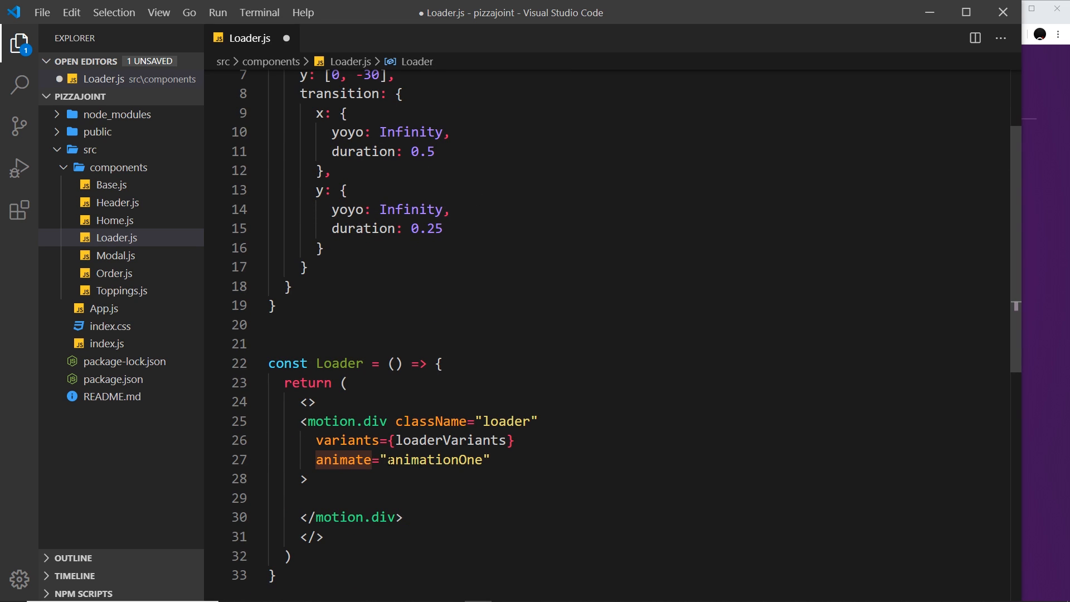
click(492, 459)
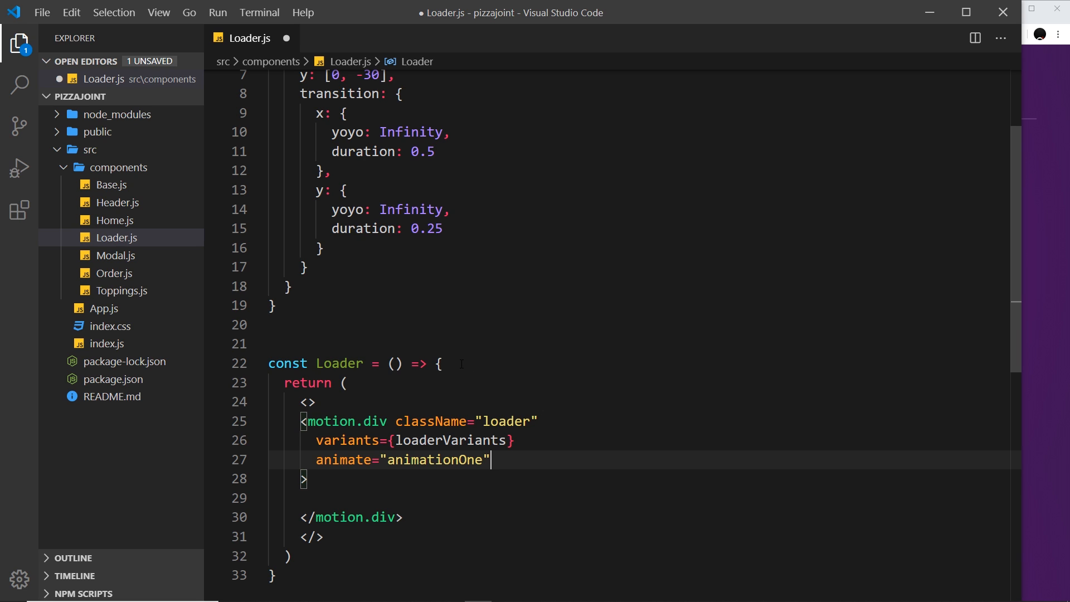
Review the Loader definition and x and y ranges, then save Loader.js
scroll(up, 3)
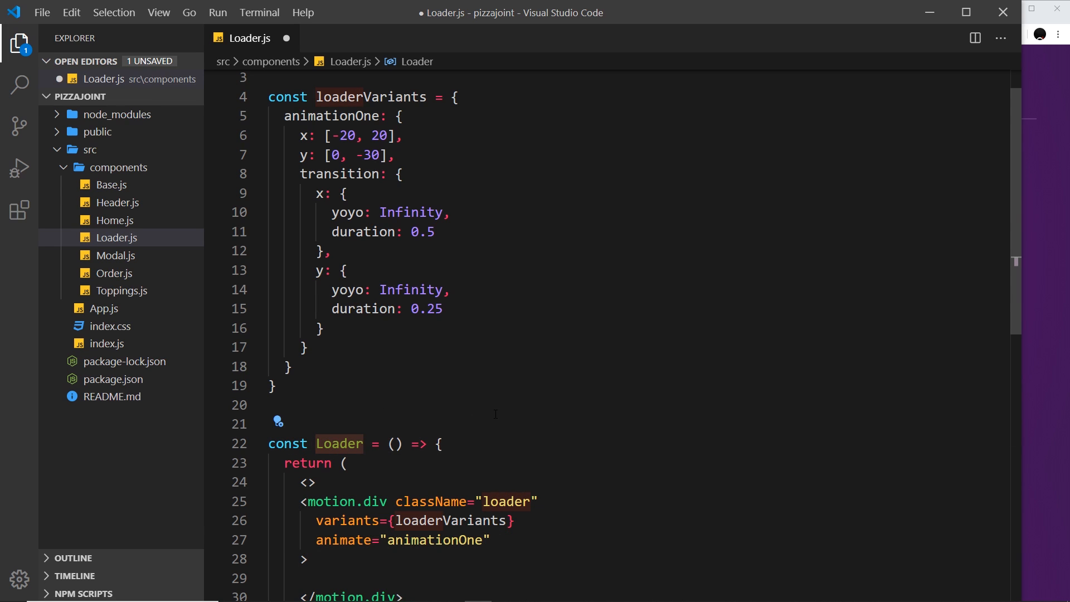
click(362, 136)
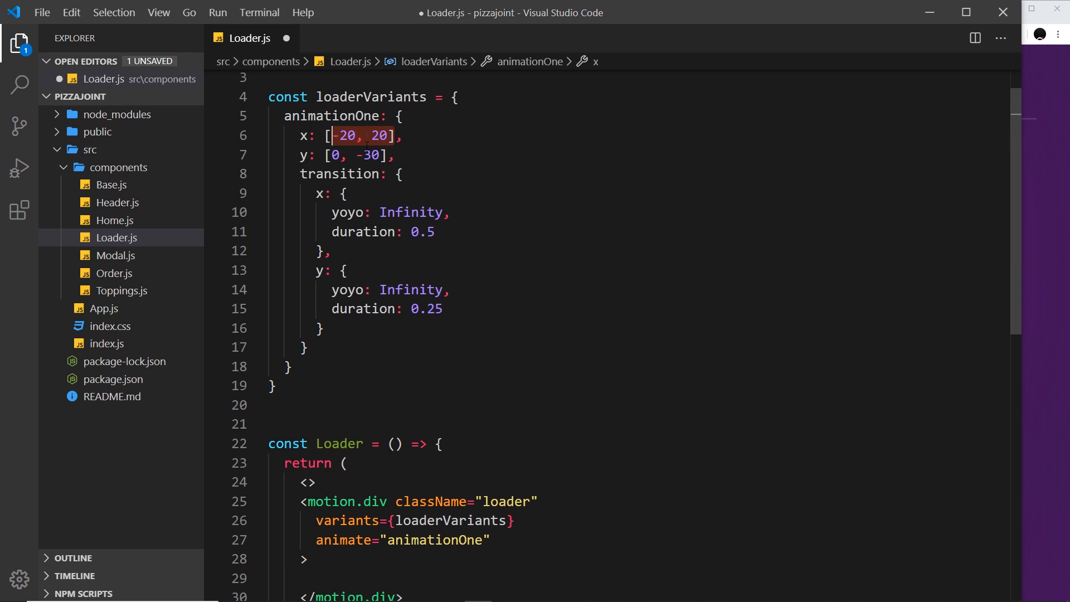
click(328, 155)
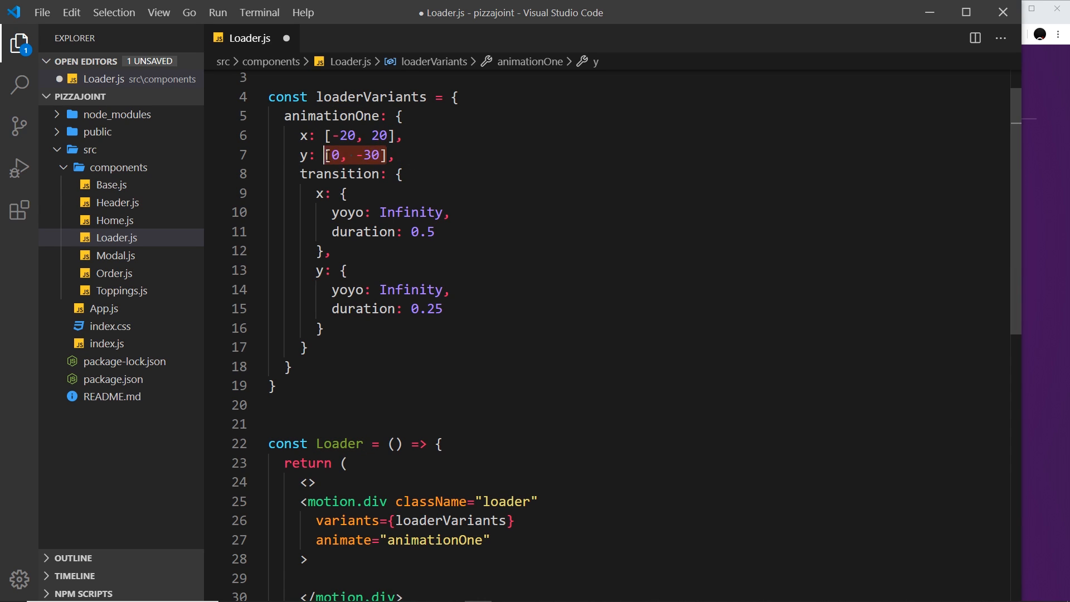
click(519, 520)
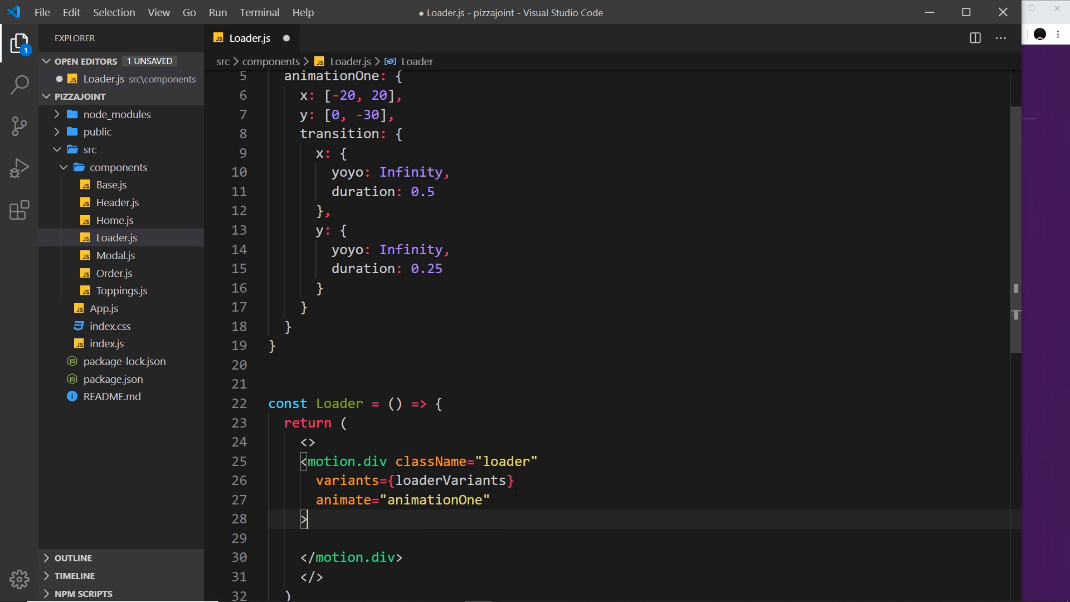
key(ctrl+s)
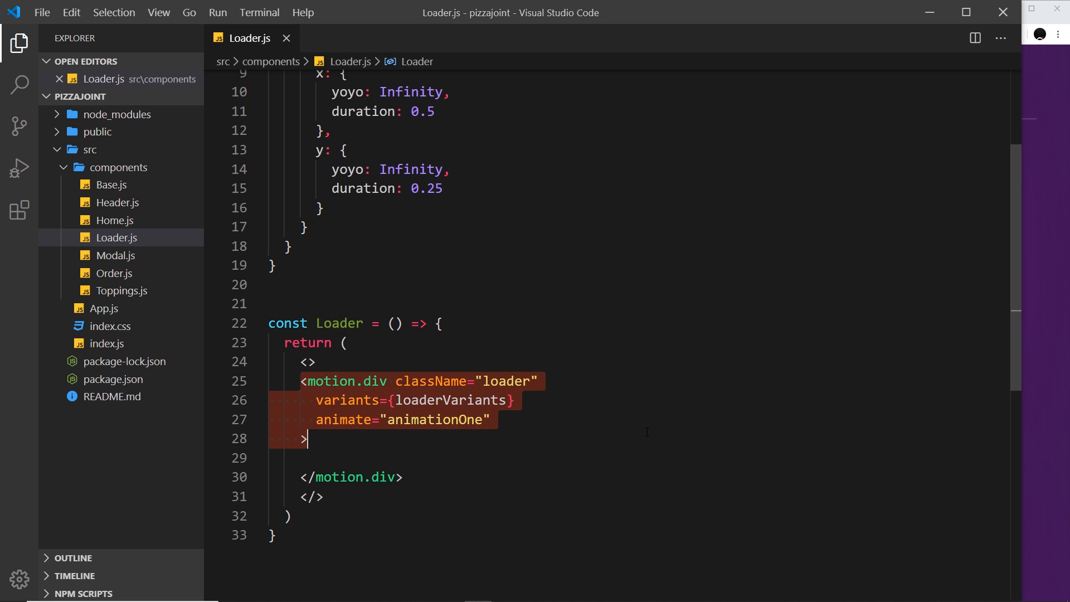
Add a .loader rule in index.css: 10px round dot, margin 40px auto, #fff background
click(110, 343)
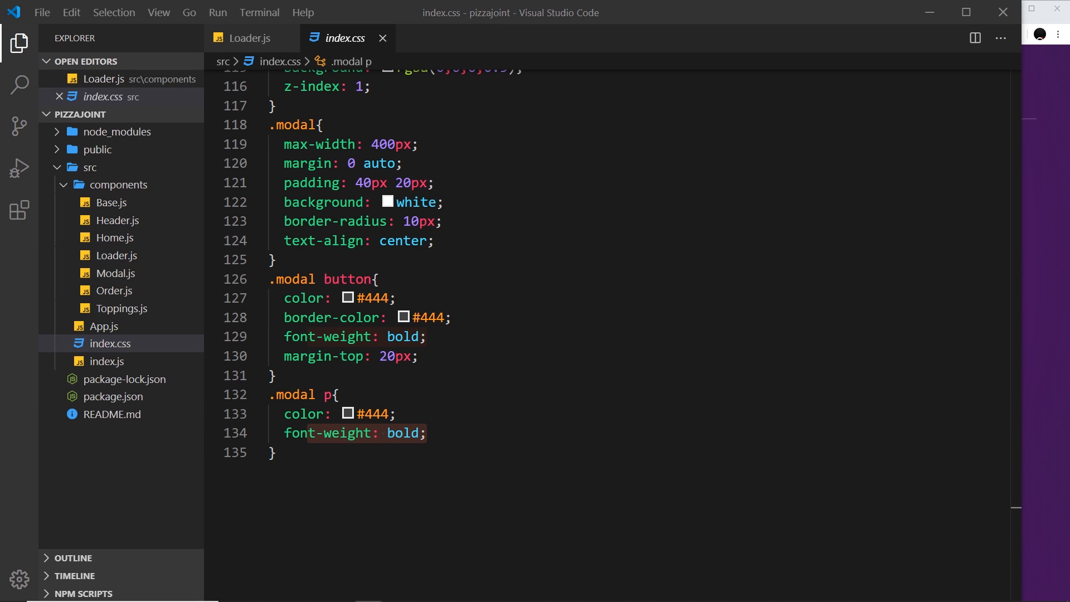
click(273, 452)
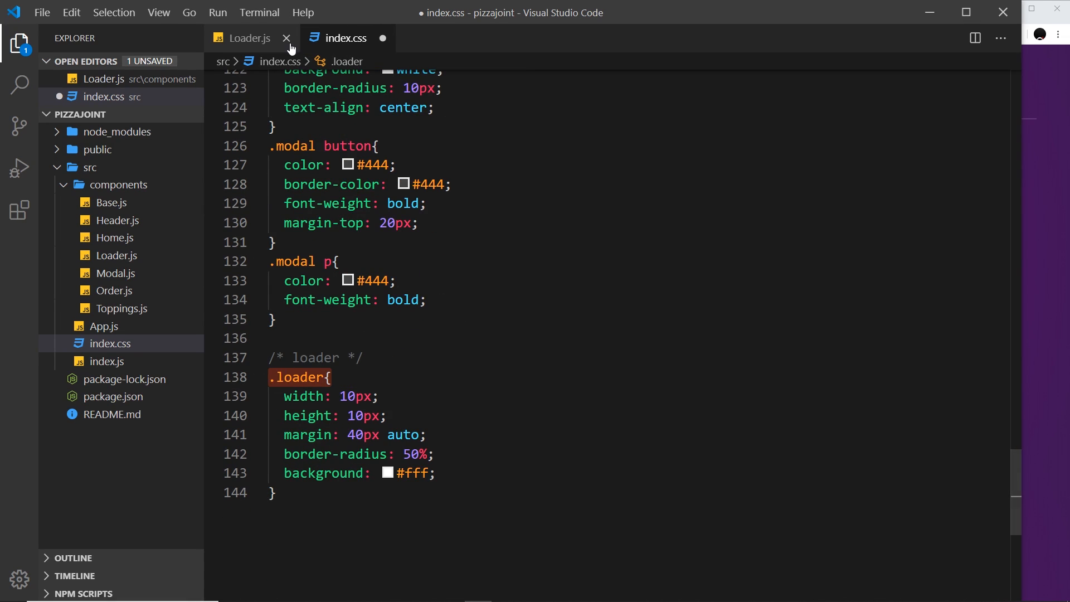
click(249, 37)
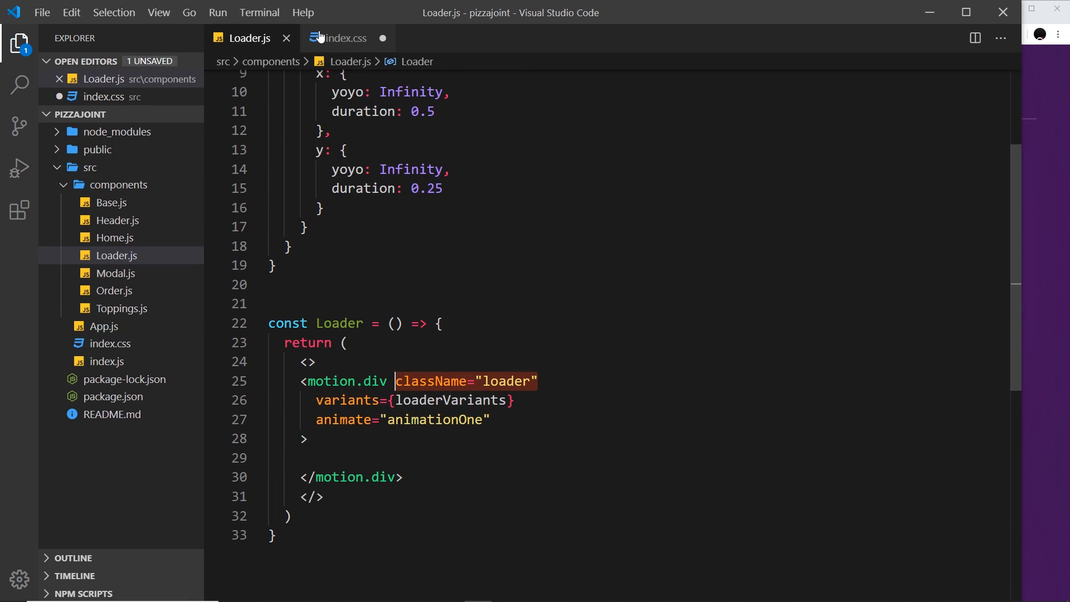
click(345, 38)
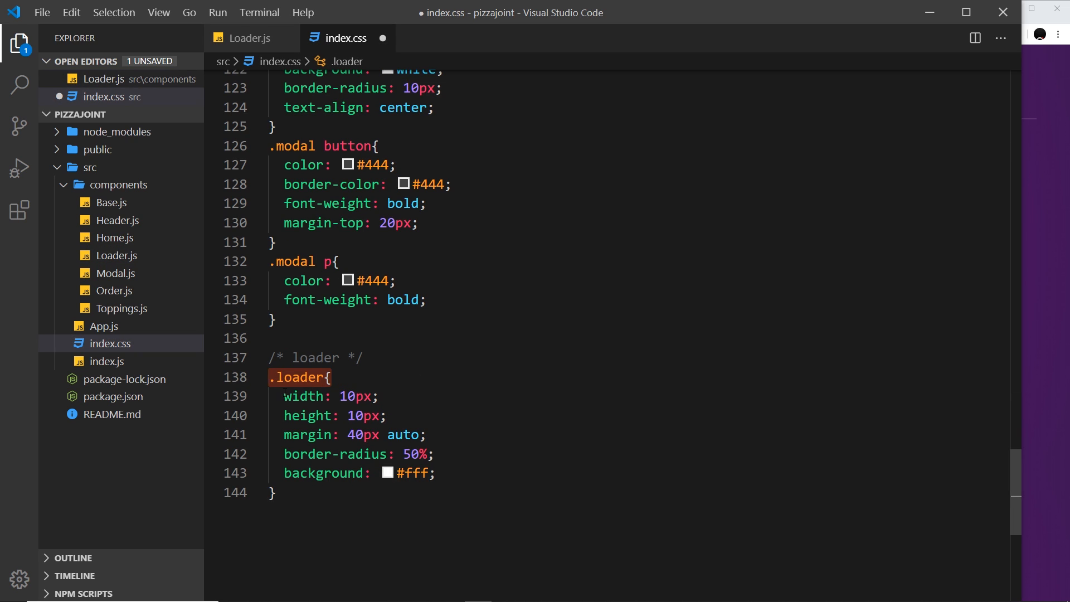
click(428, 435)
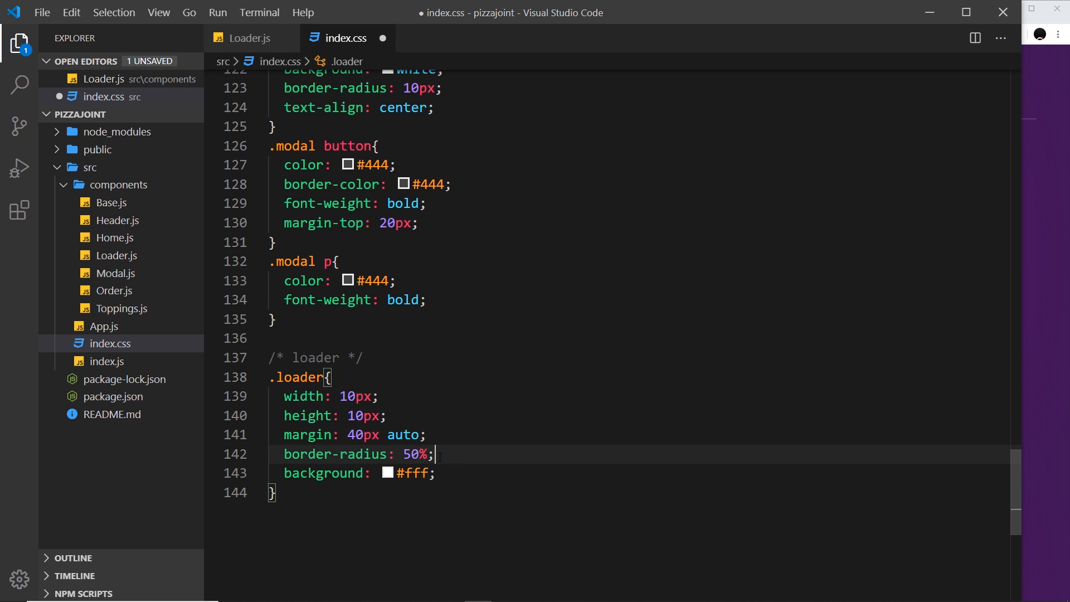
double_click(412, 453)
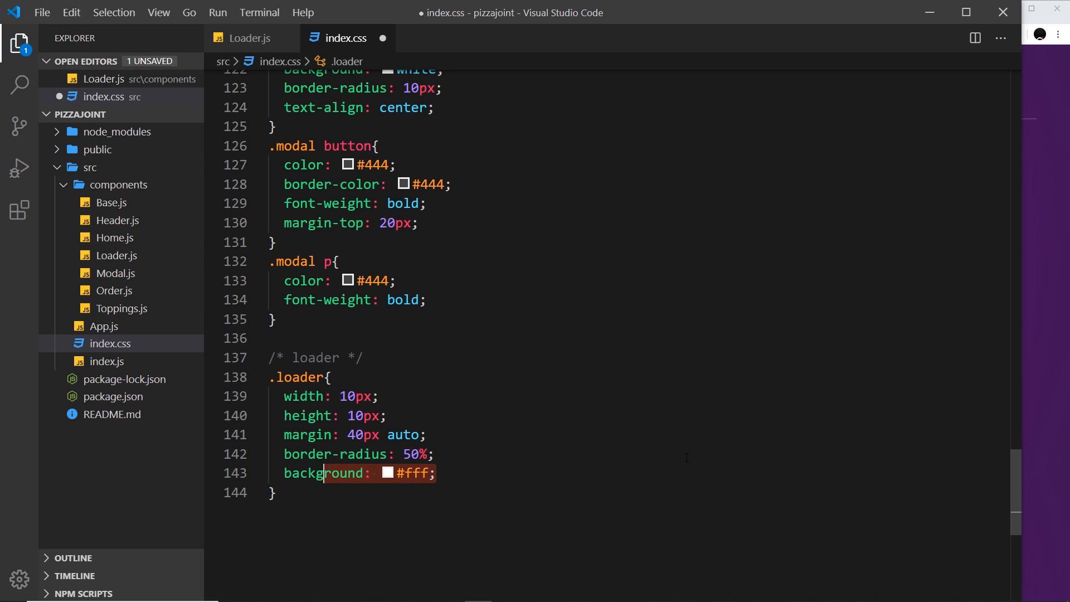
click(436, 473)
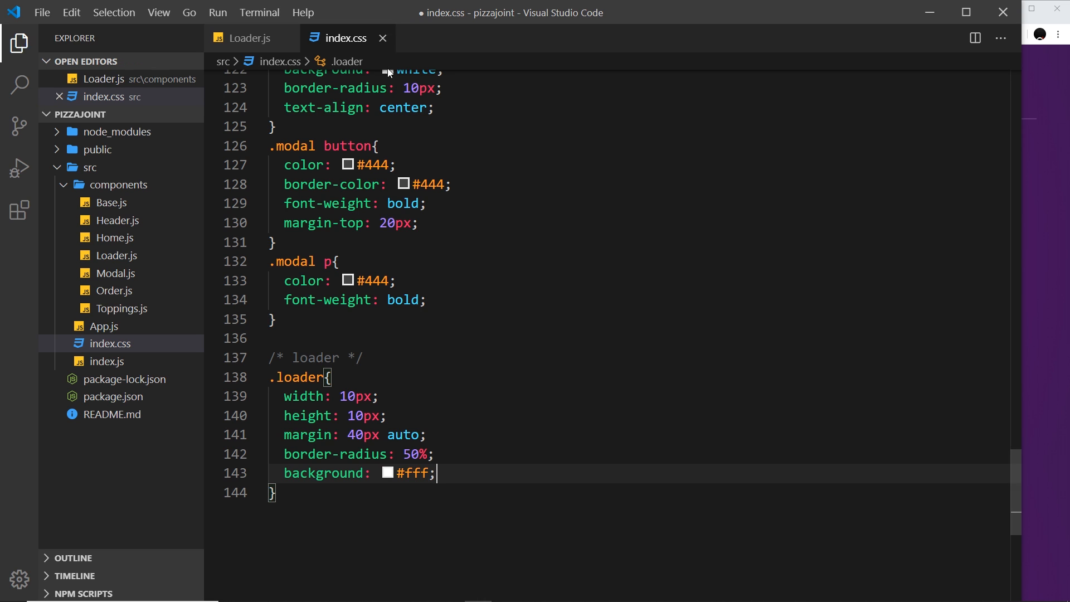
click(250, 37)
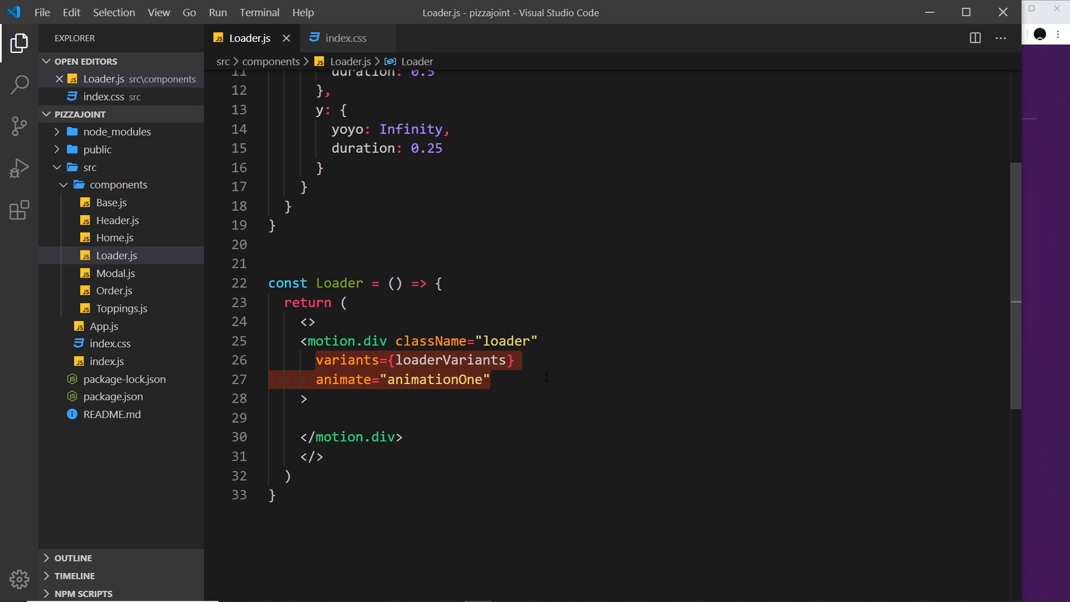
Comment out the variants and animate lines, save, and append export default Loader;
key(ctrl+/)
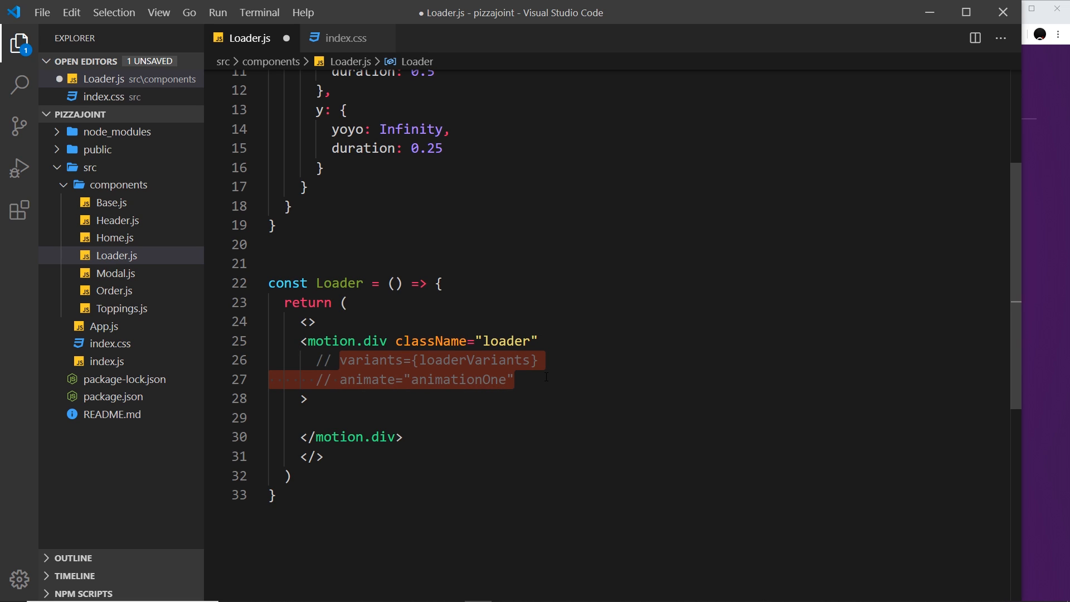
key(ctrl+s)
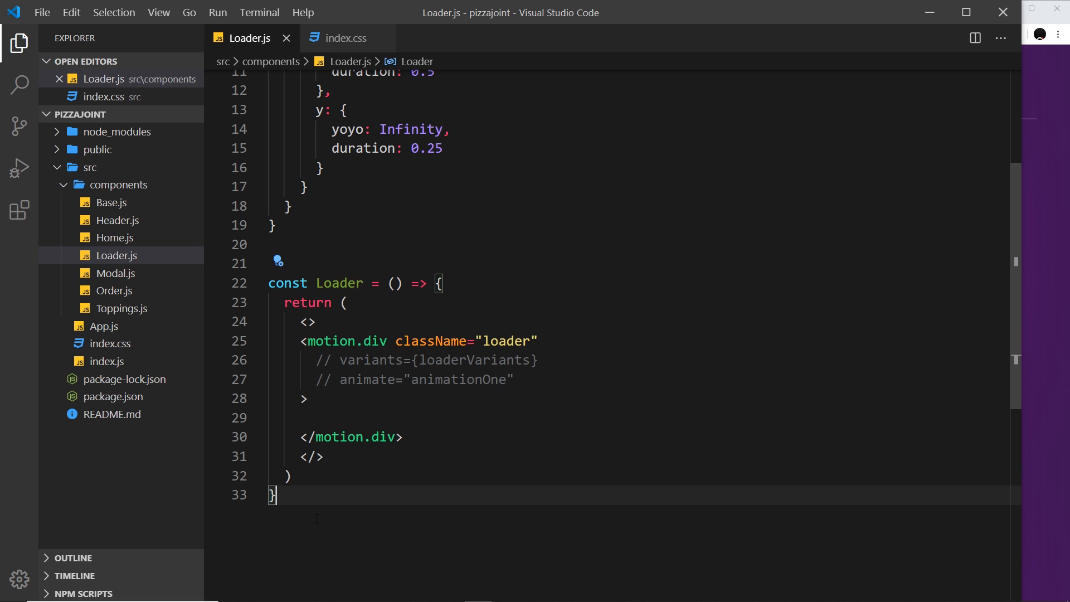
text(export default L)
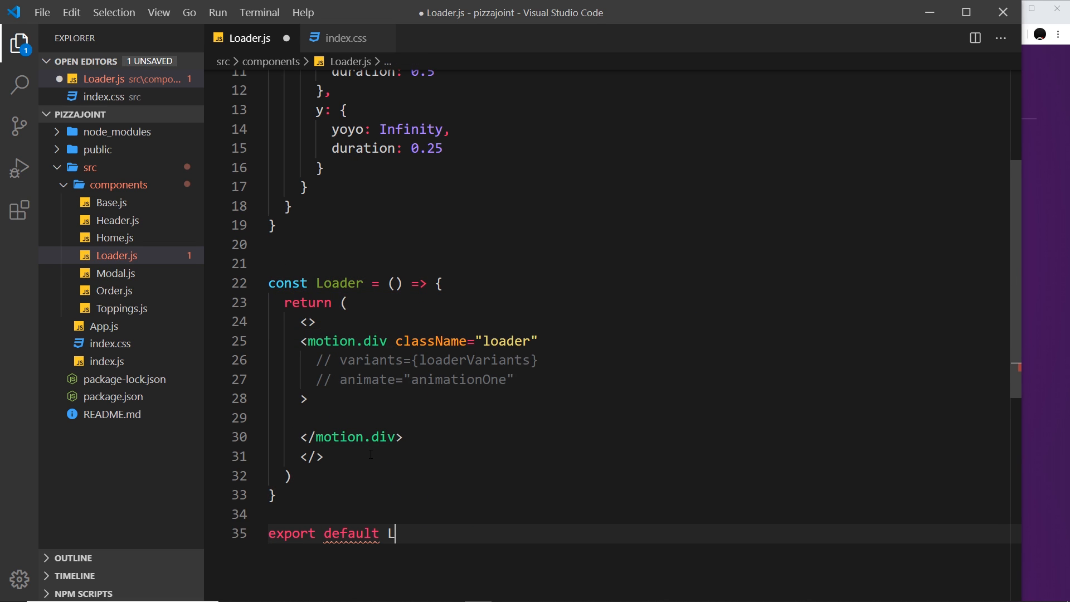
text(oader;)
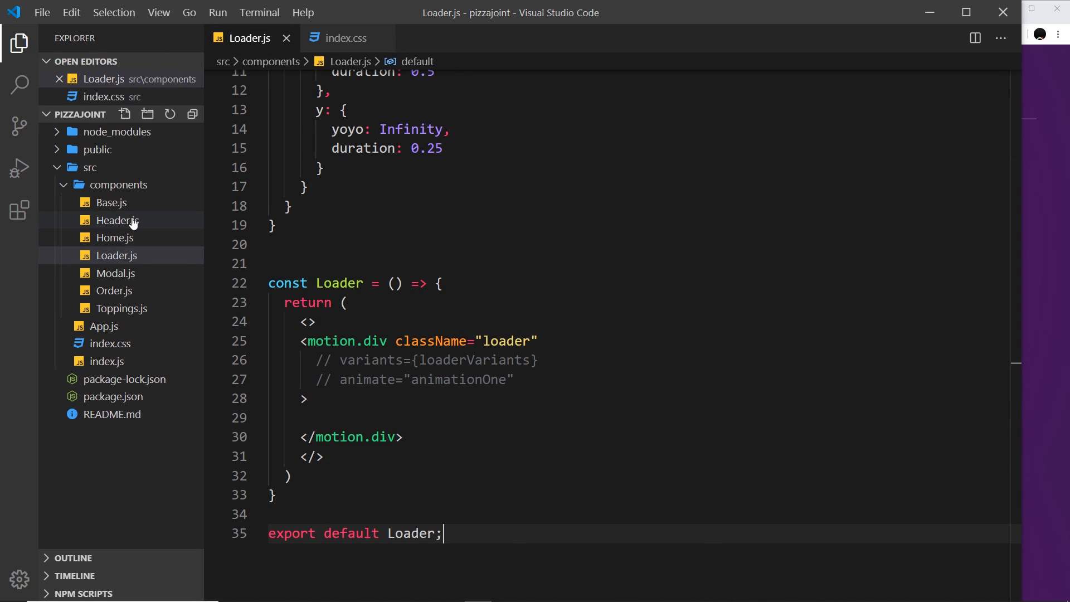
In Home.js, add <Loader /> after the closing Link tag with its import, and save
click(115, 254)
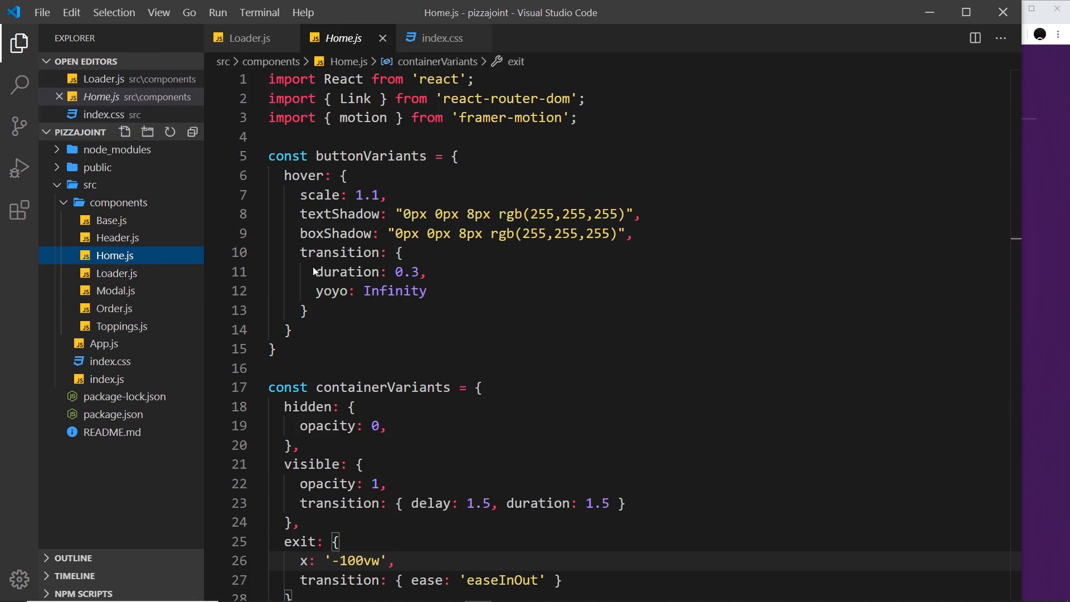
scroll(down, 3)
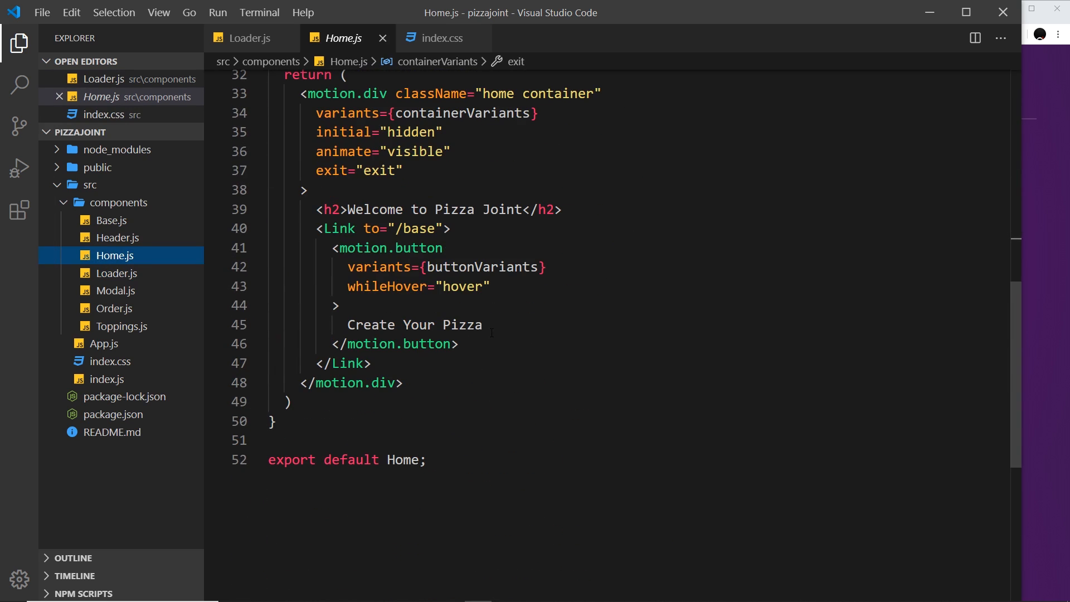
click(345, 363)
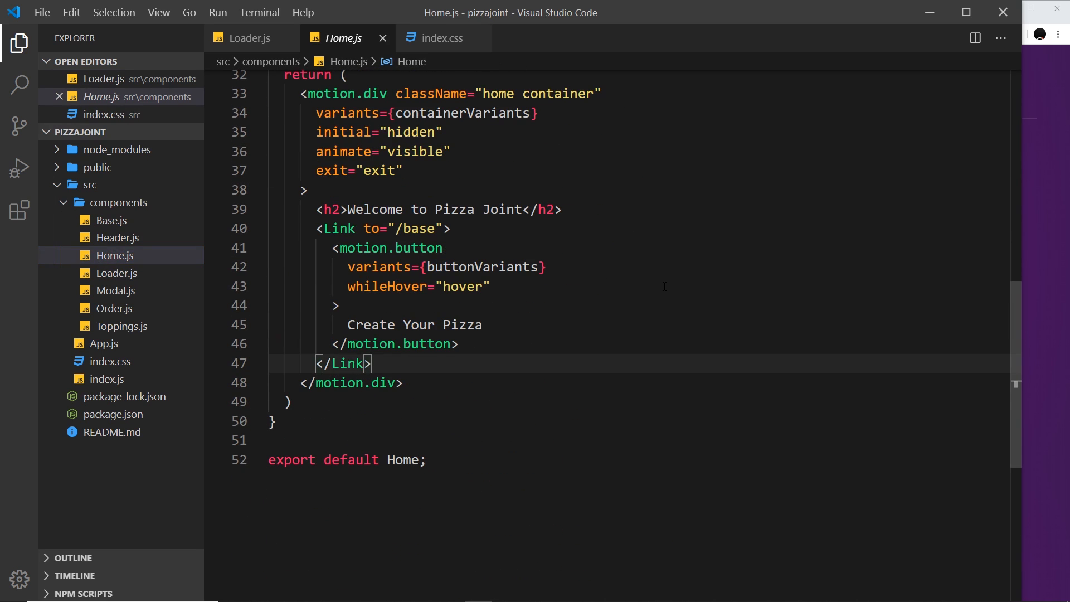
text(Loader)
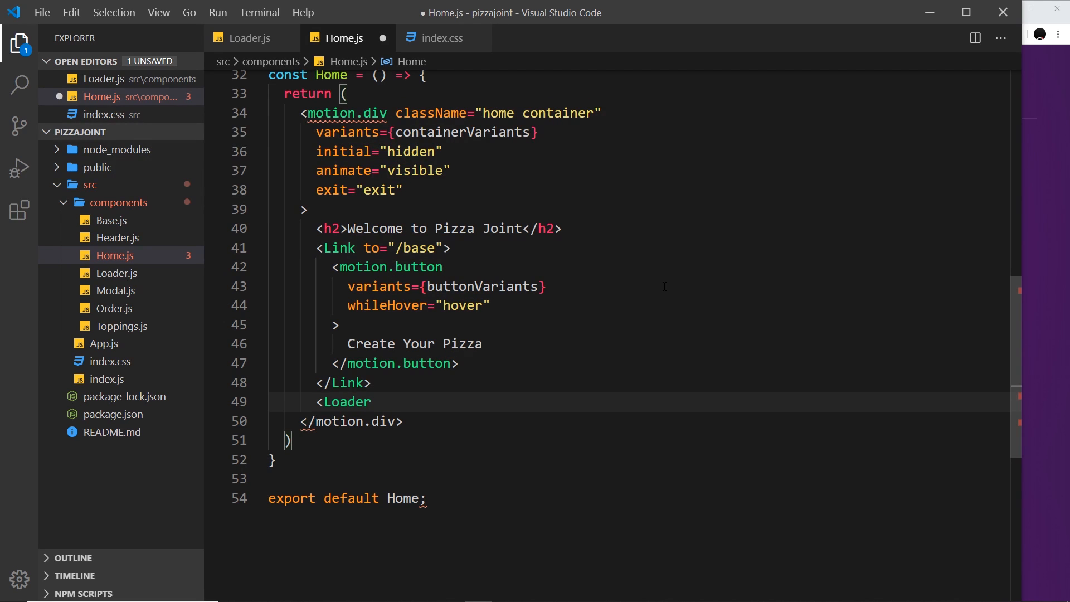
scroll(up, 3)
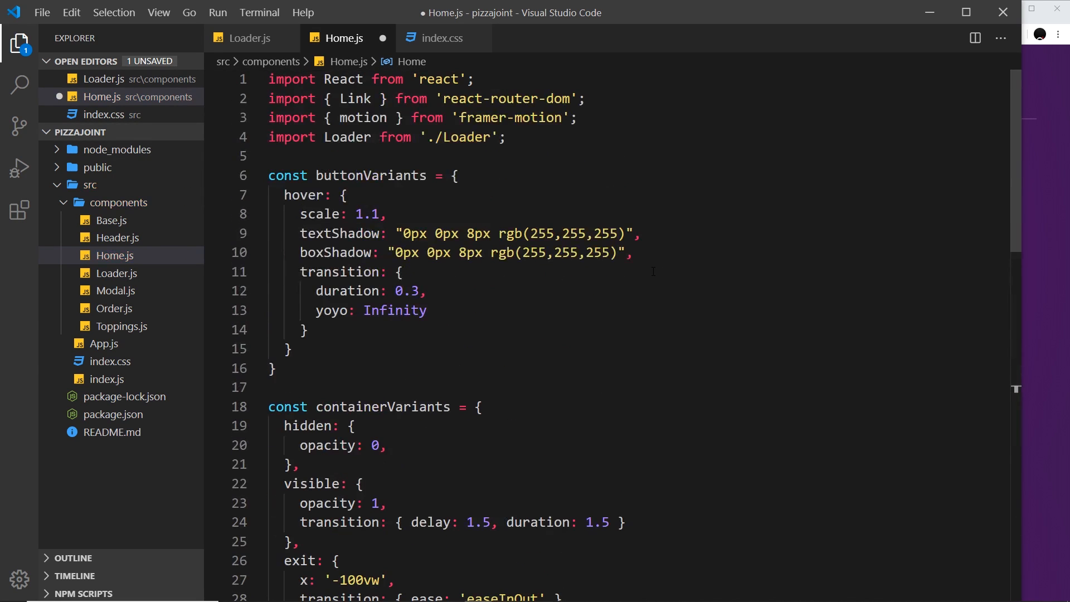
key(ctrl+s)
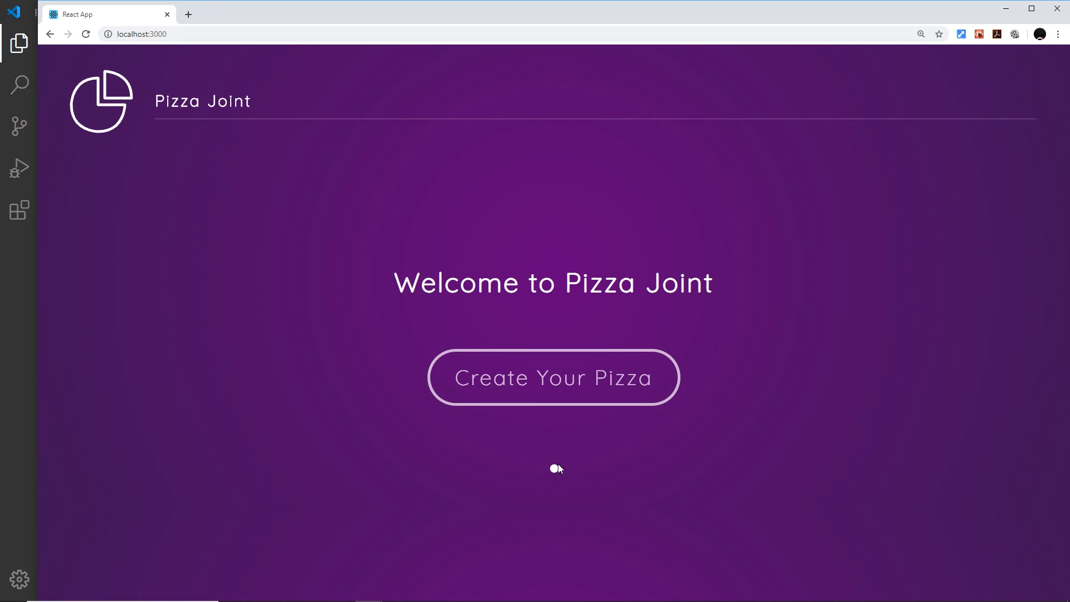
mouse_move(621, 483)
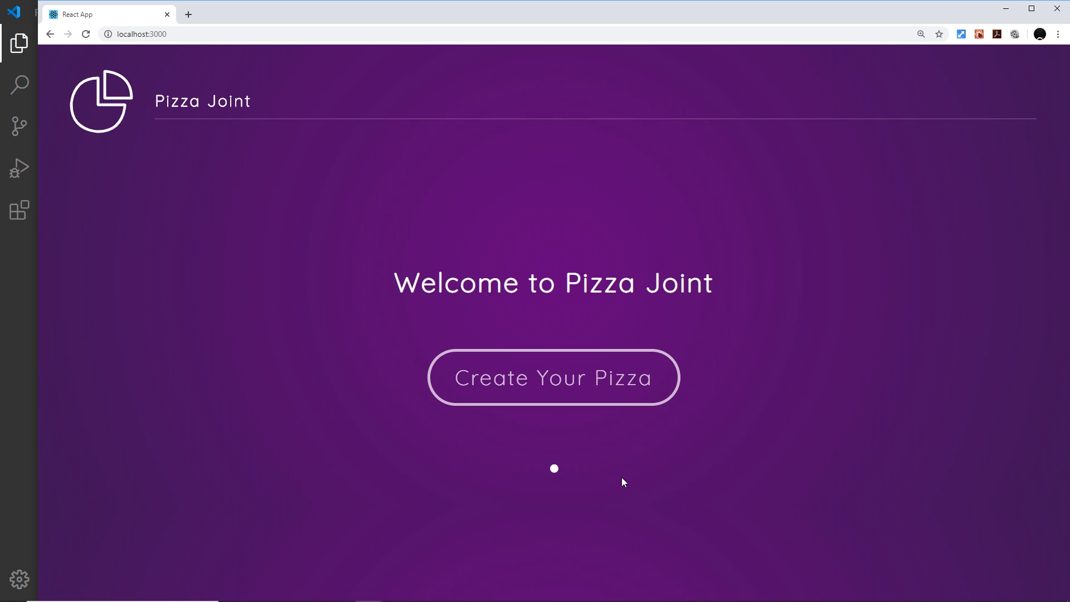
mouse_move(597, 462)
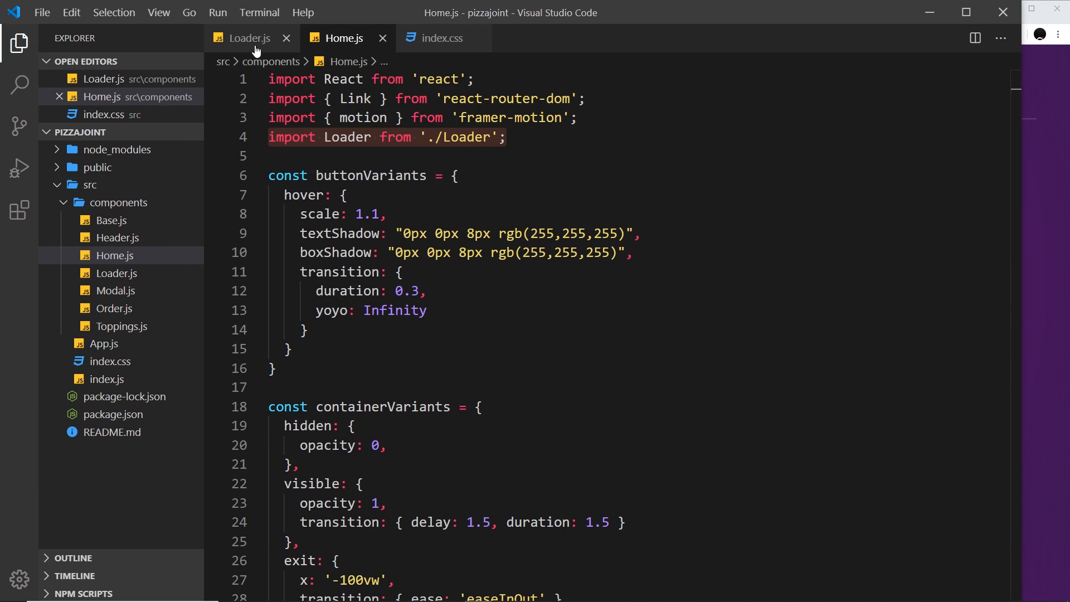
Uncomment the variants and animate lines on the motion.div in Loader.js
click(250, 38)
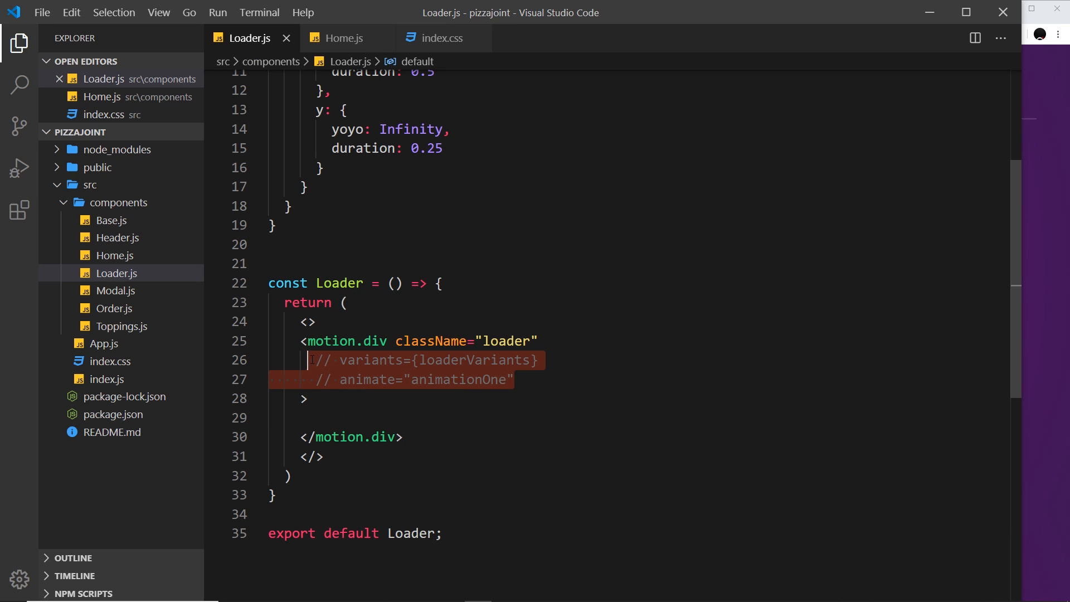
key(ctrl+/)
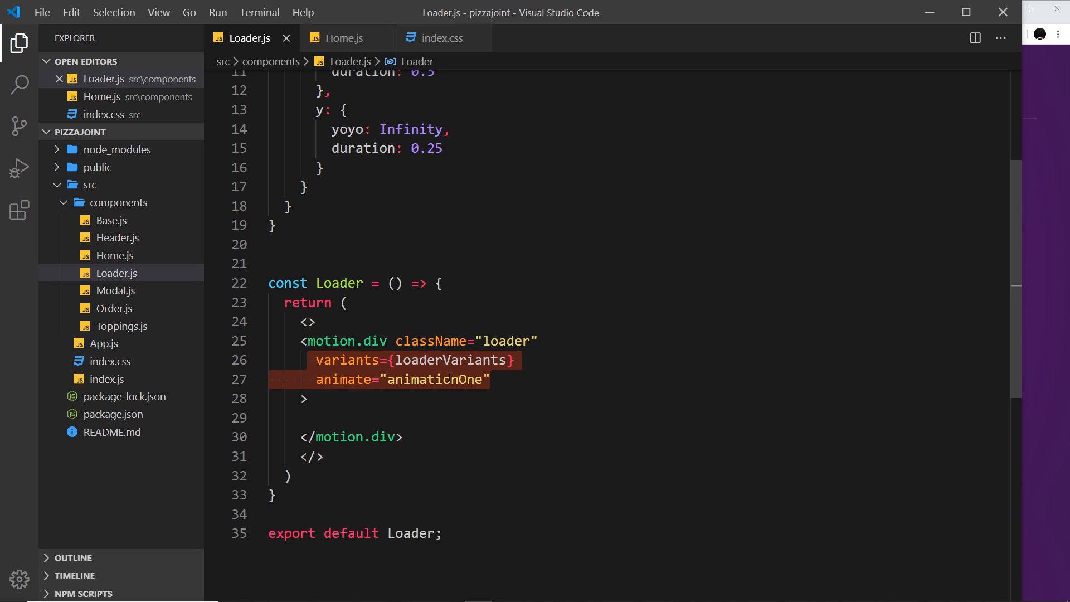
scroll(up, 3)
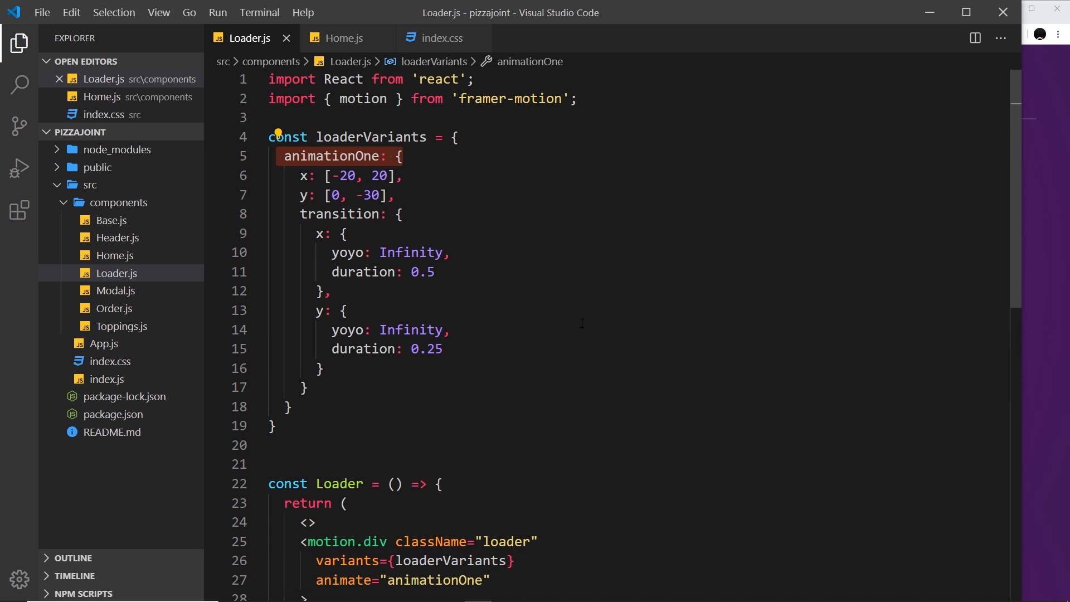
mouse_move(714, 350)
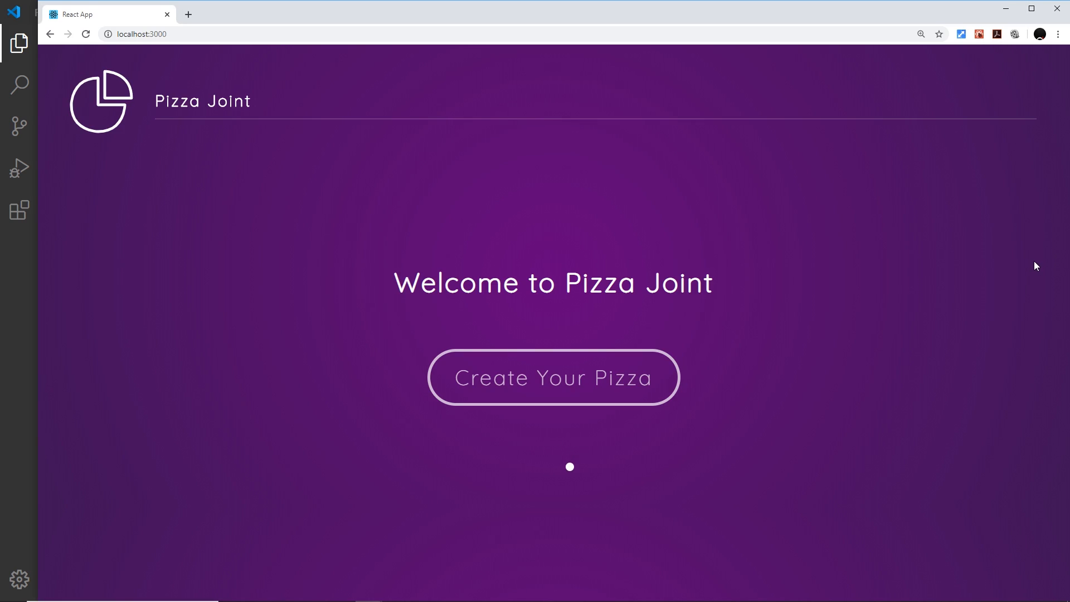
mouse_move(702, 478)
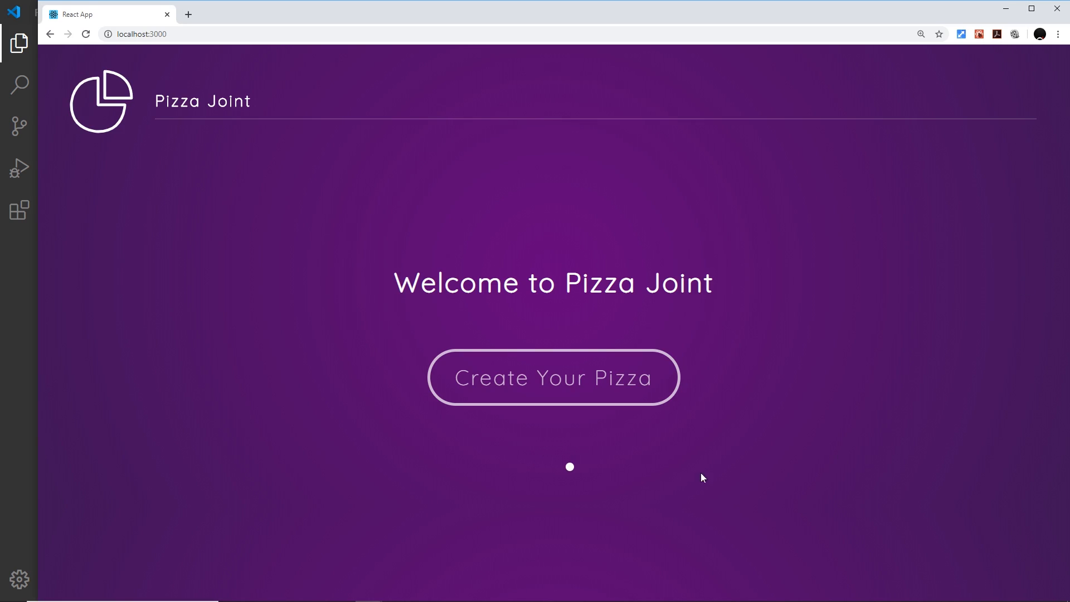
mouse_move(574, 442)
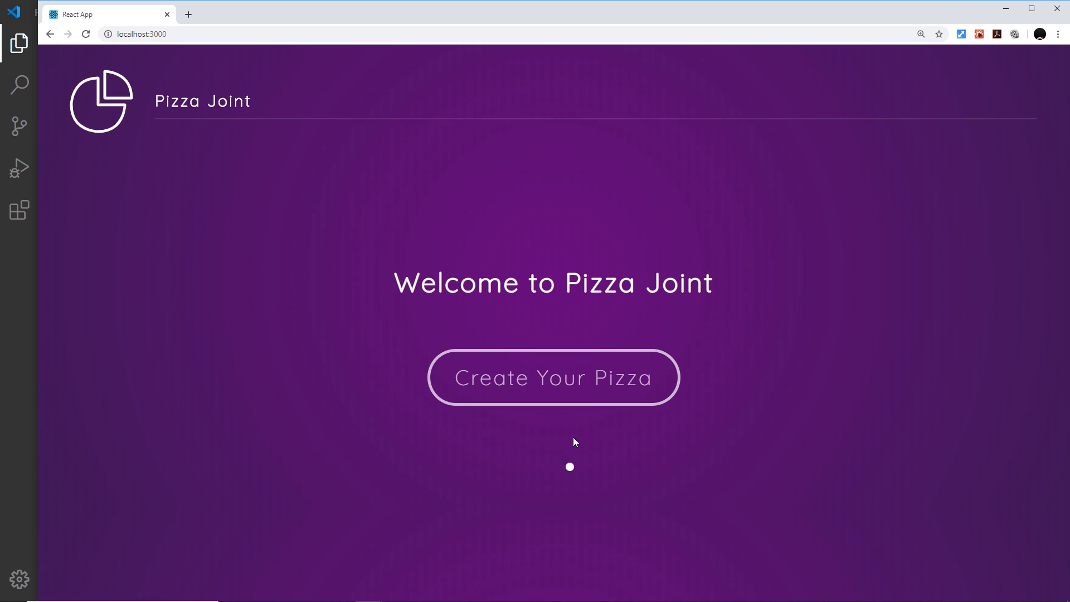
mouse_move(594, 499)
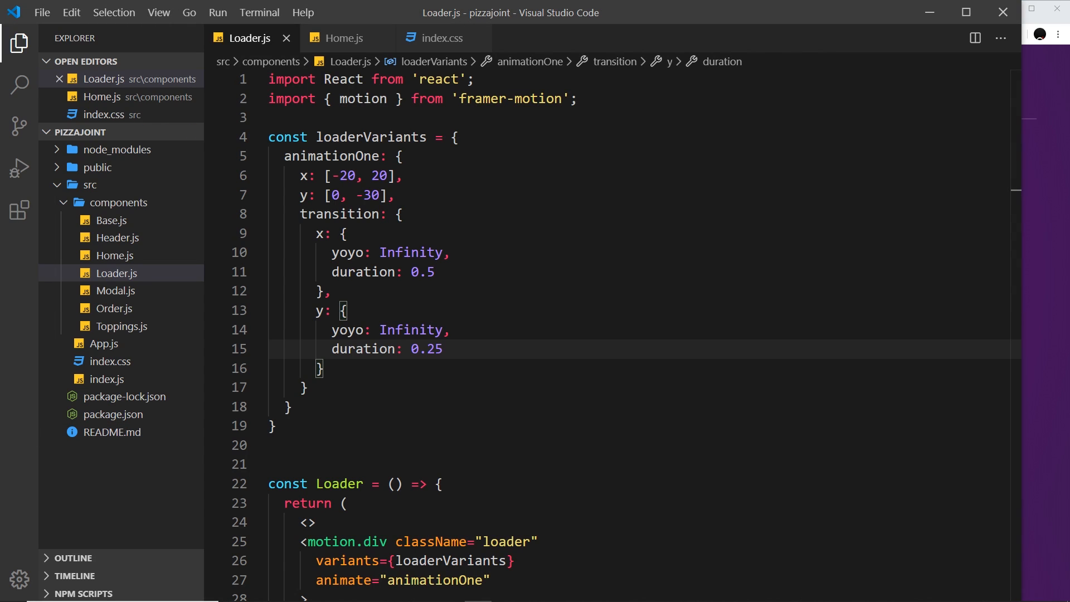
mouse_move(670, 231)
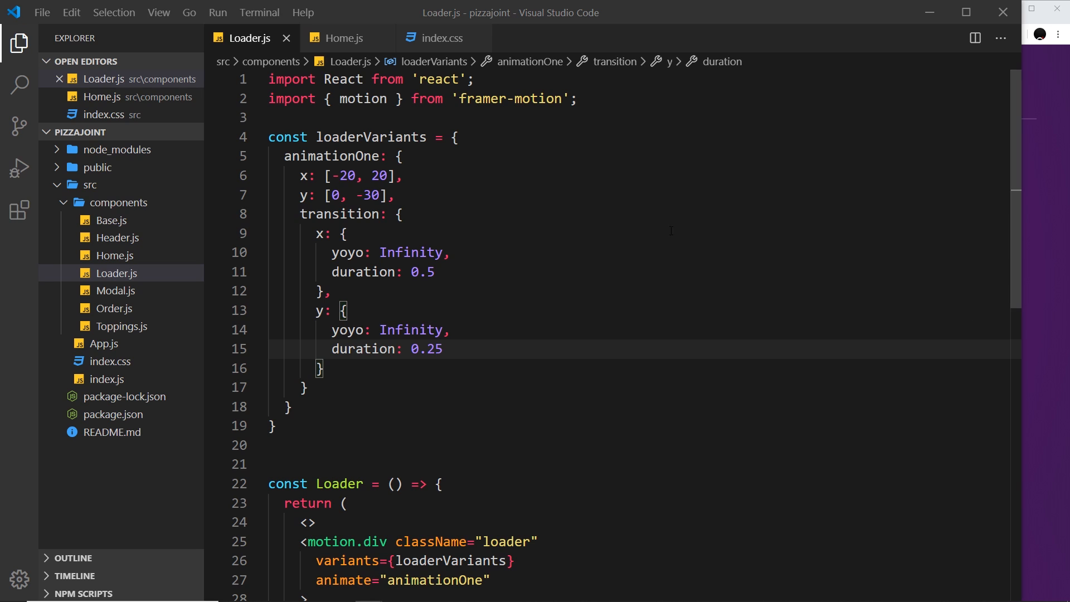
Add ease: 'easeOut' to the animationOne y transition and save Loader.js
click(326, 310)
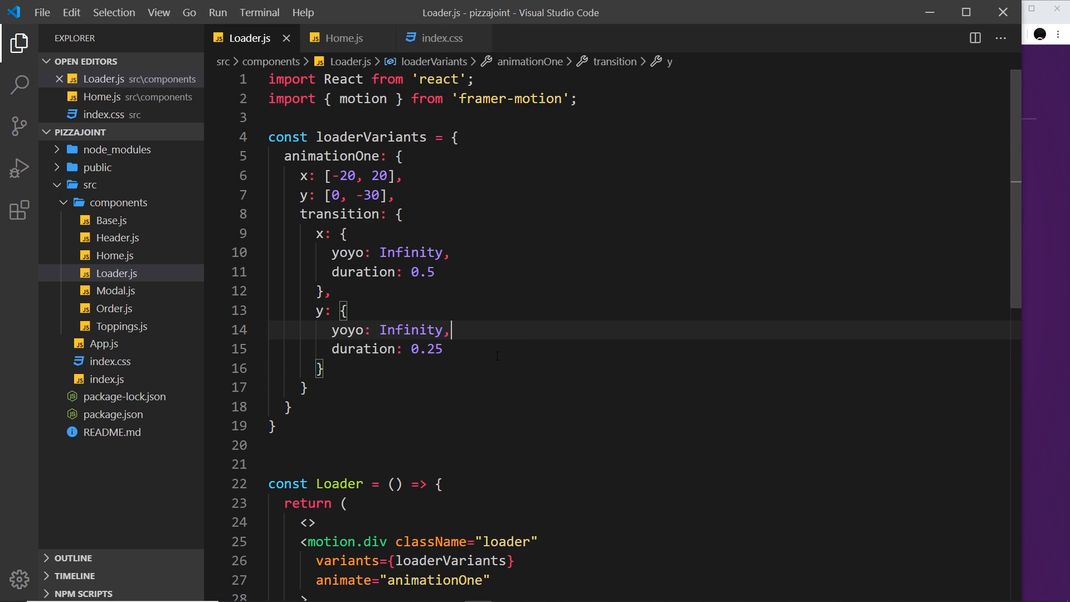
key(Enter)
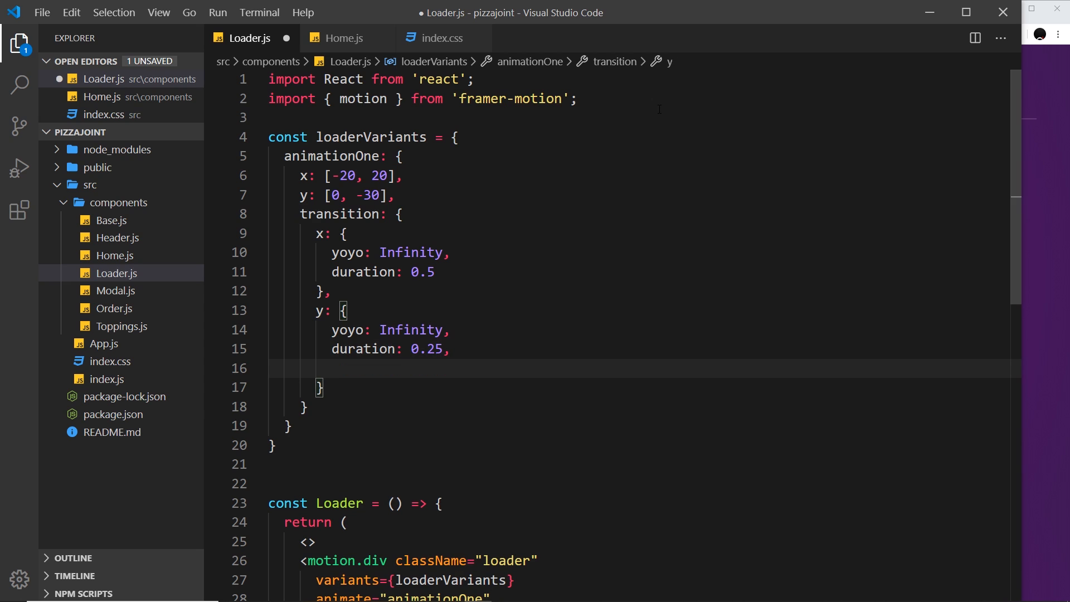
text(ease:)
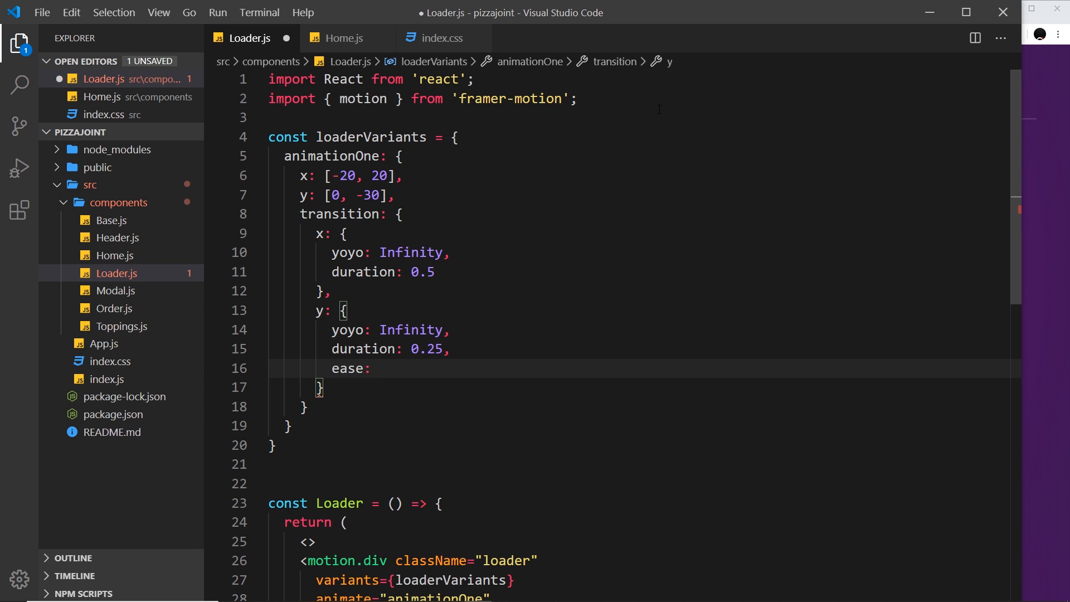
text('ease')
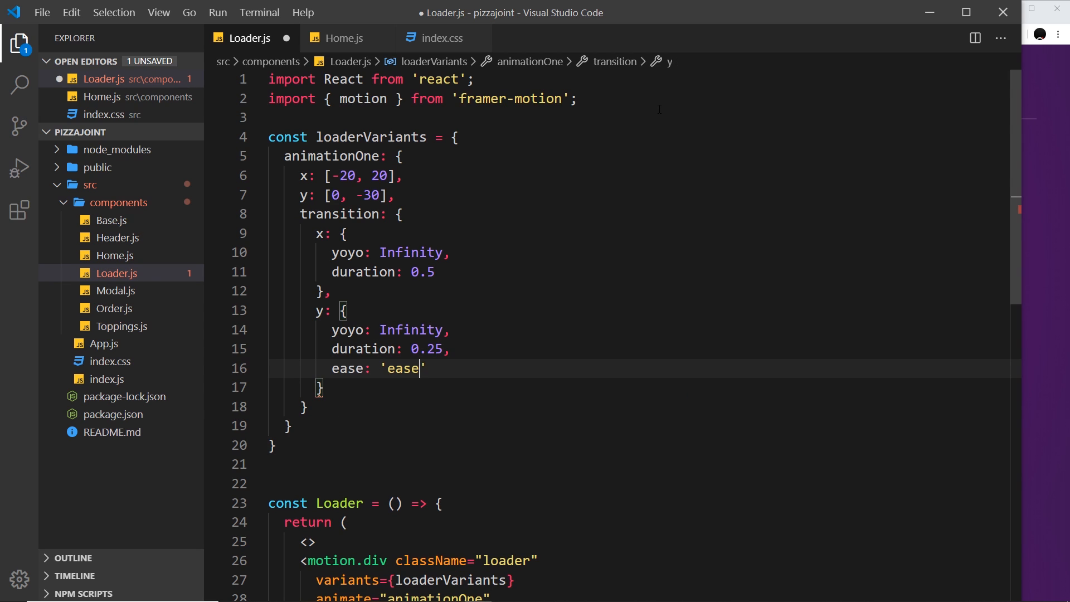
text(Out)
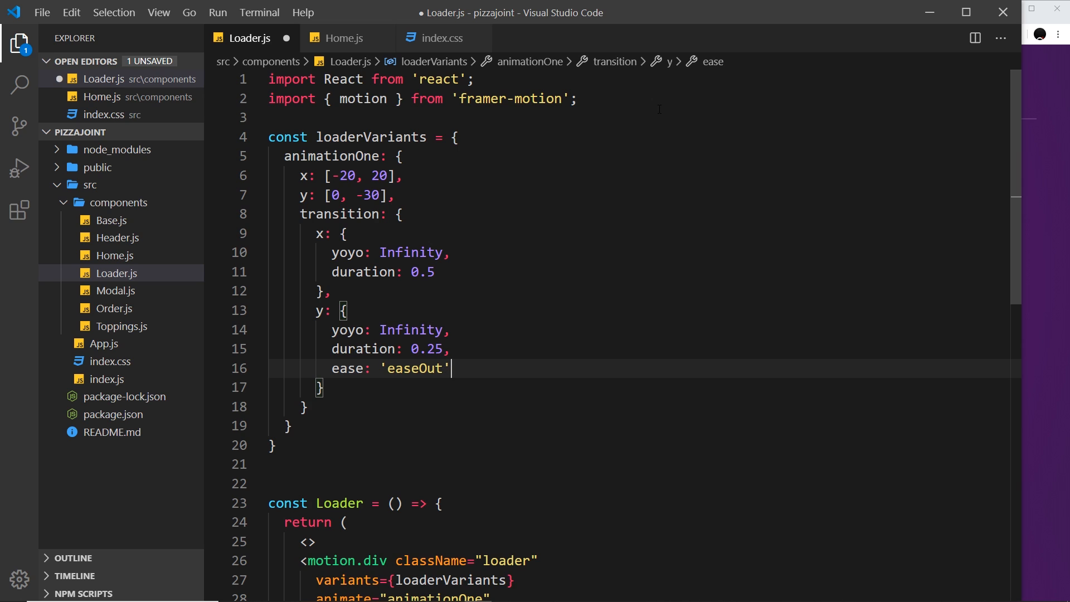
key(ctrl+s)
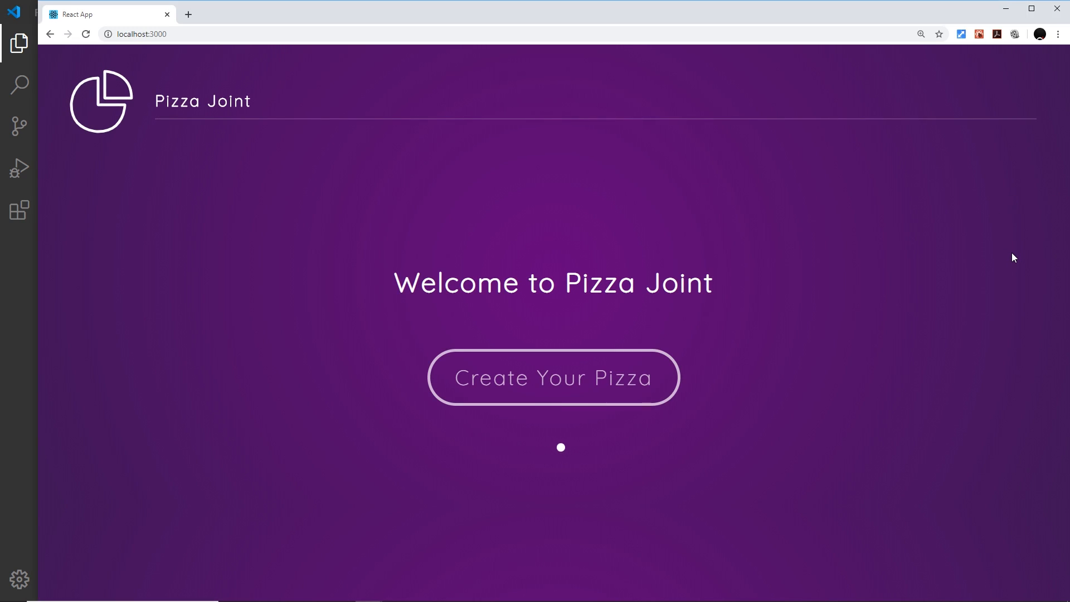
mouse_move(1009, 254)
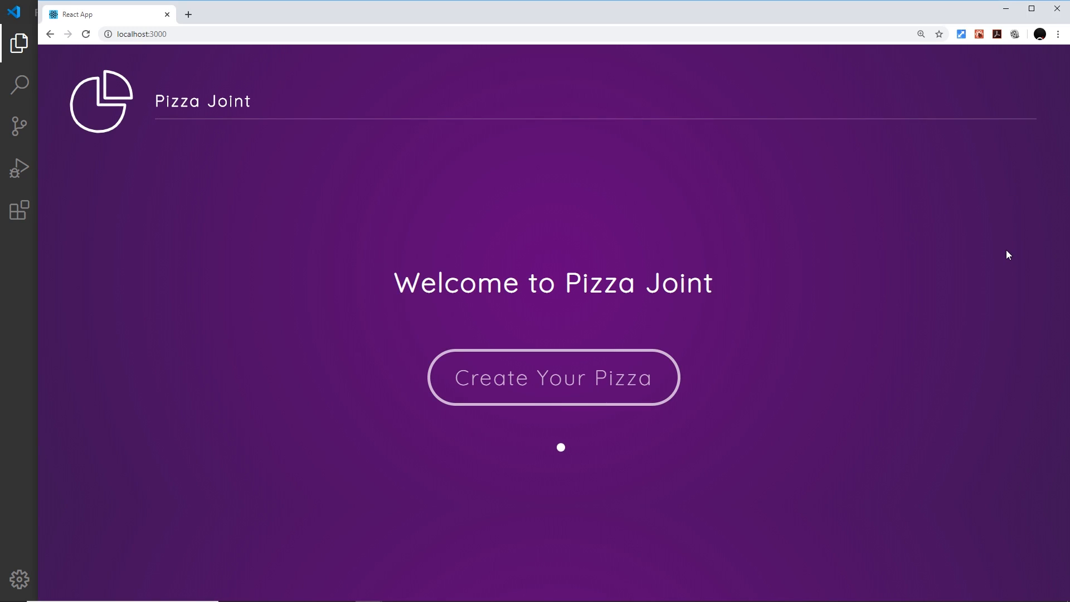